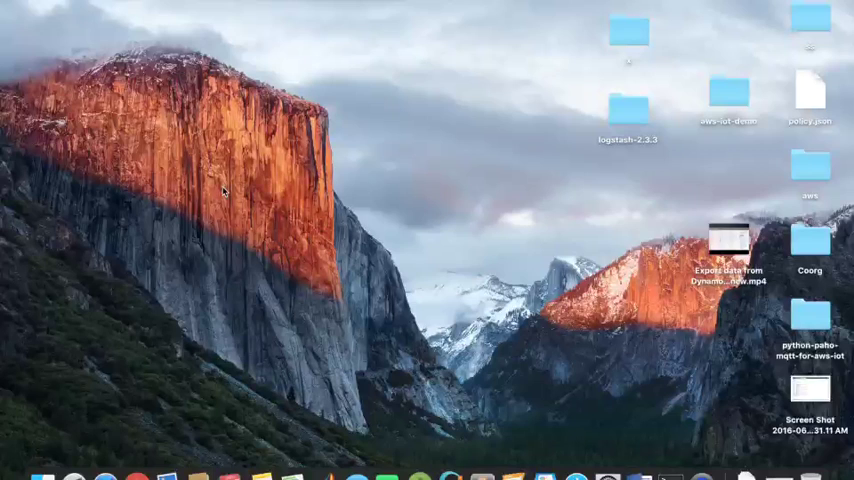
{"action": "mouse_move", "coordinate": [294, 300]}
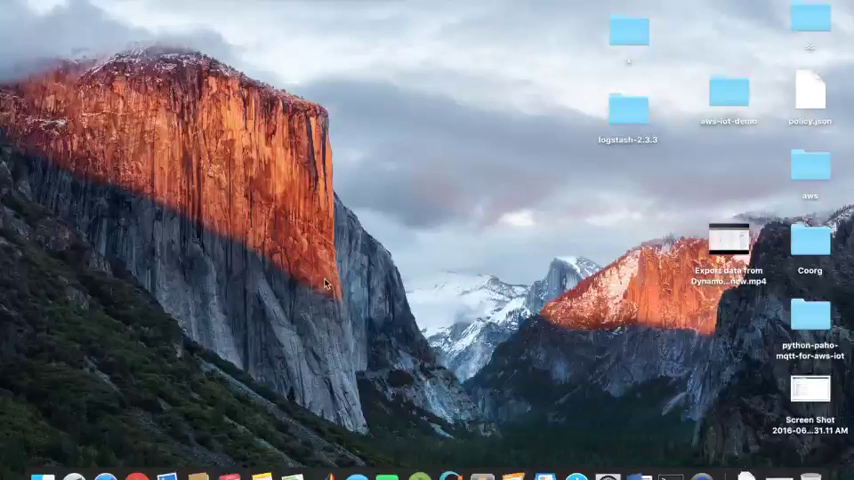
{"action": "mouse_move", "coordinate": [284, 316]}
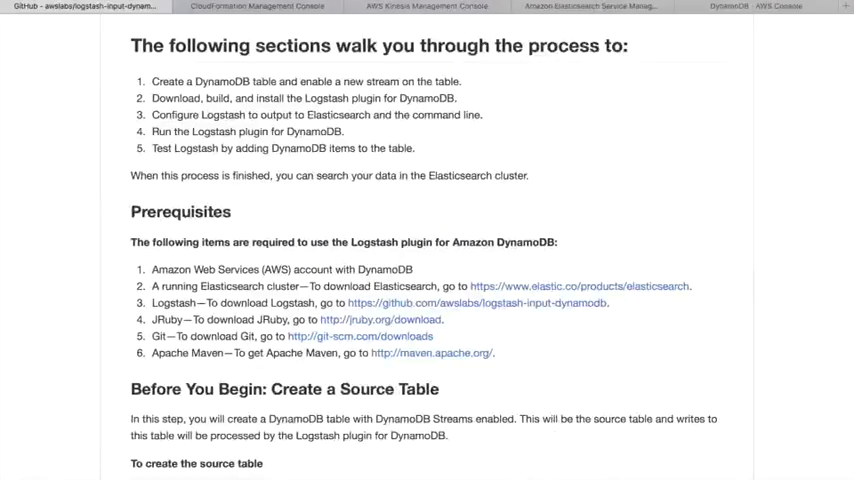
Read the README's Prerequisites and Create a Source Table sections, then go to the DynamoDB console.
{"action": "scroll", "scroll_direction": "up", "scroll_amount": 3}
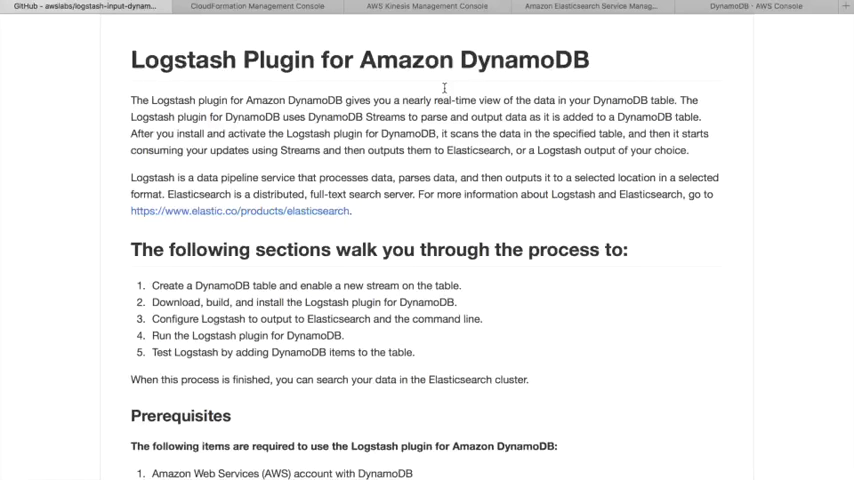
{"action": "scroll", "scroll_direction": "down", "scroll_amount": 3}
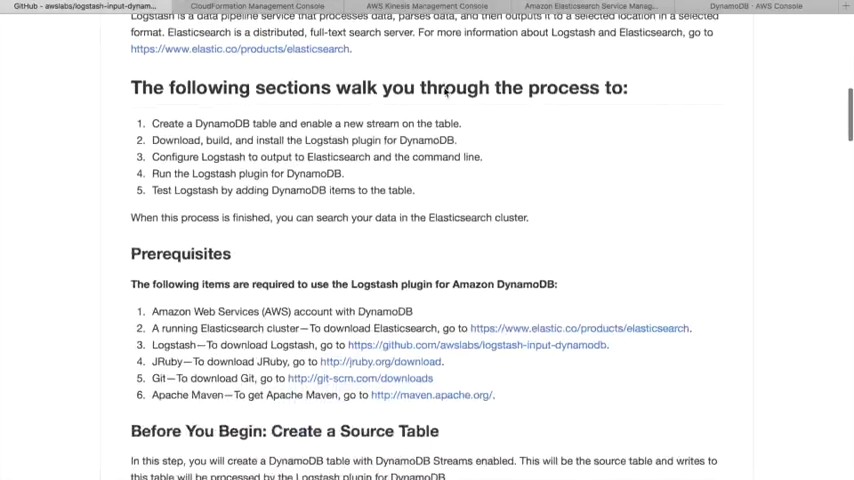
{"action": "scroll", "scroll_direction": "down", "scroll_amount": 3}
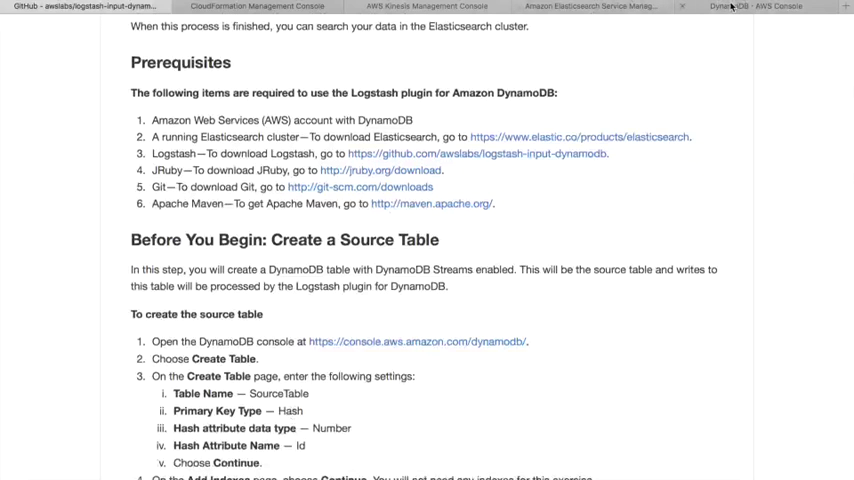
{"action": "left_click", "coordinate": [752, 6]}
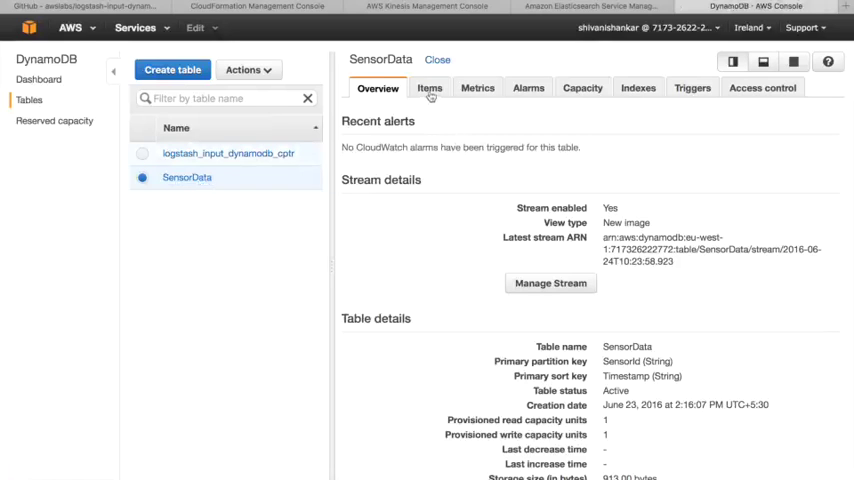
View SensorData's items, start a new-table form, then cancel back to the Tables list.
{"action": "left_click", "coordinate": [428, 88]}
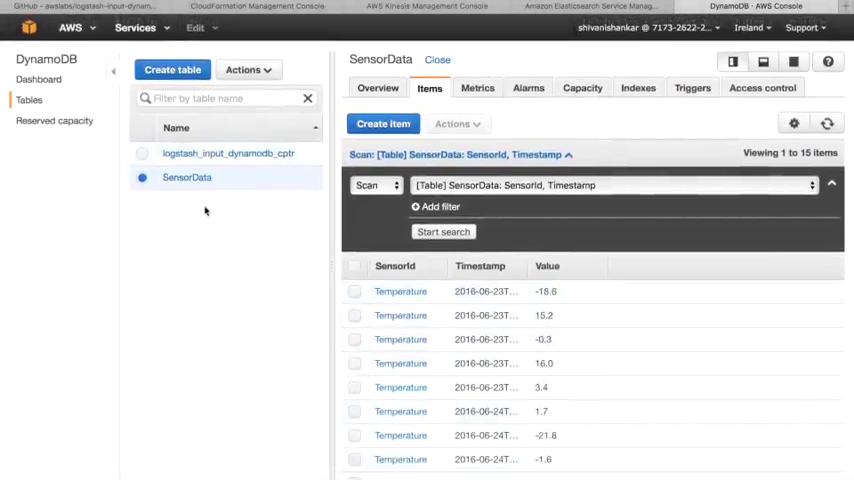
{"action": "left_click", "coordinate": [172, 68]}
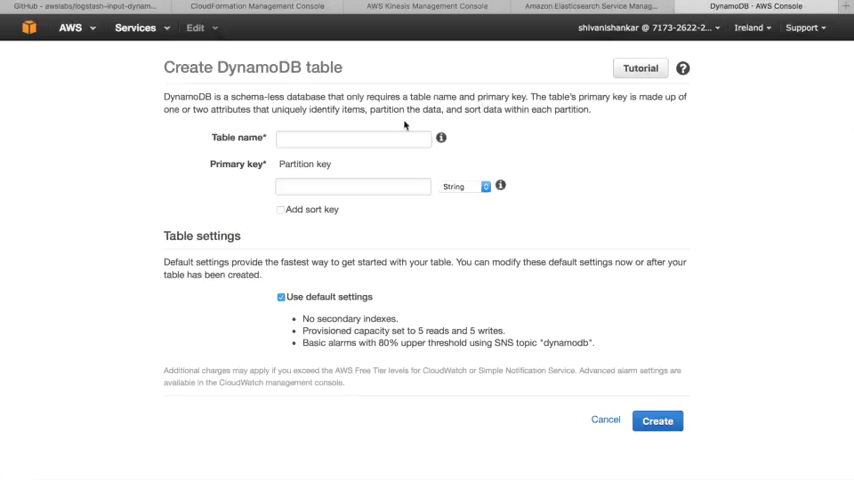
{"action": "left_click", "coordinate": [352, 138]}
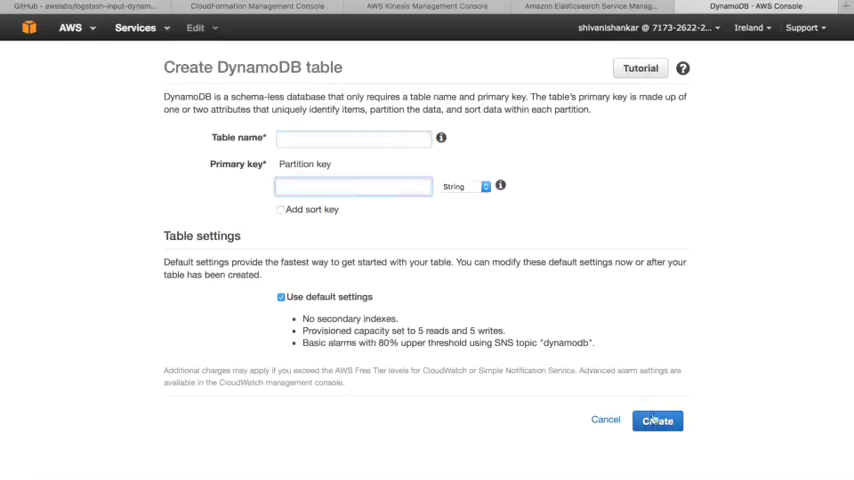
{"action": "left_click", "coordinate": [606, 420]}
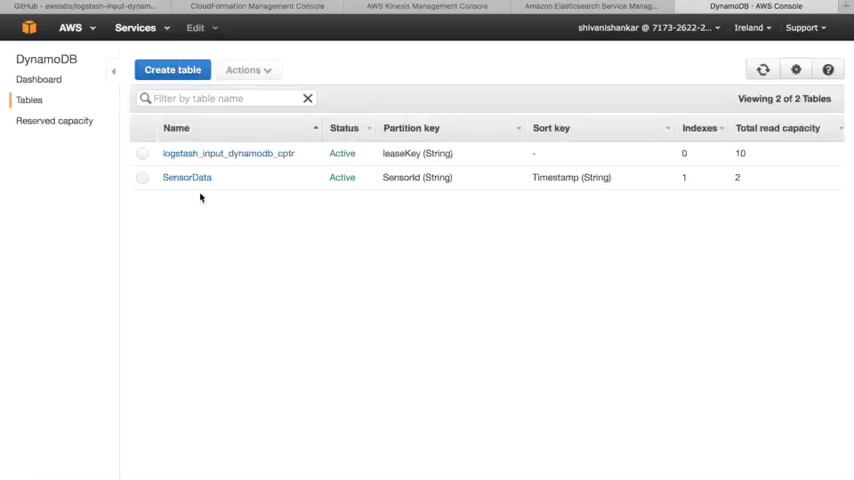
{"action": "mouse_move", "coordinate": [358, 20]}
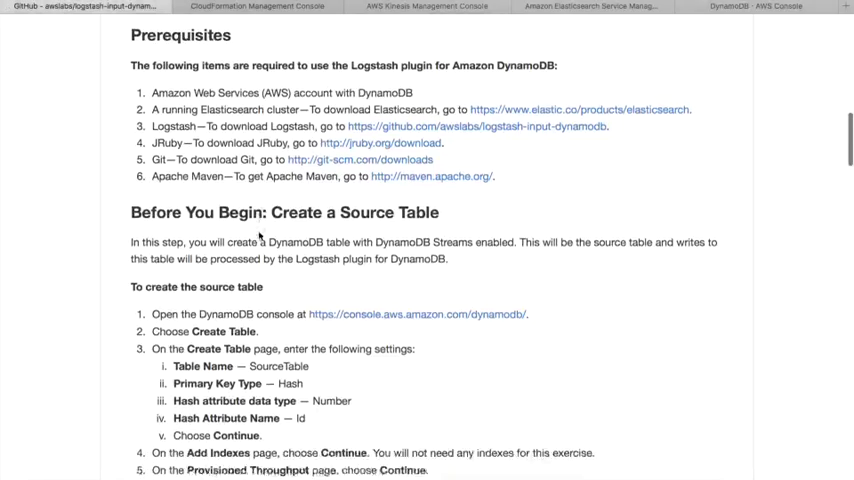
Scroll back to Prerequisites and select the word JRuby.
{"action": "scroll", "scroll_direction": "up", "scroll_amount": 3}
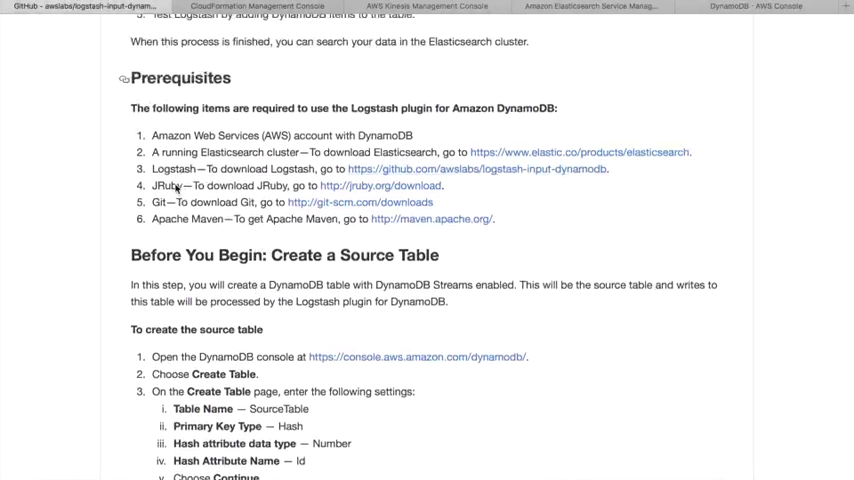
{"action": "double_click", "coordinate": [166, 186]}
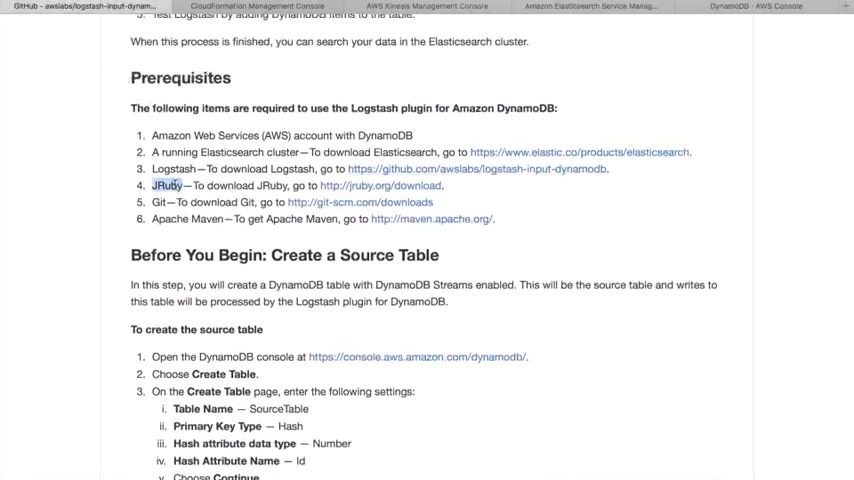
{"action": "type", "text": "textEdit"}
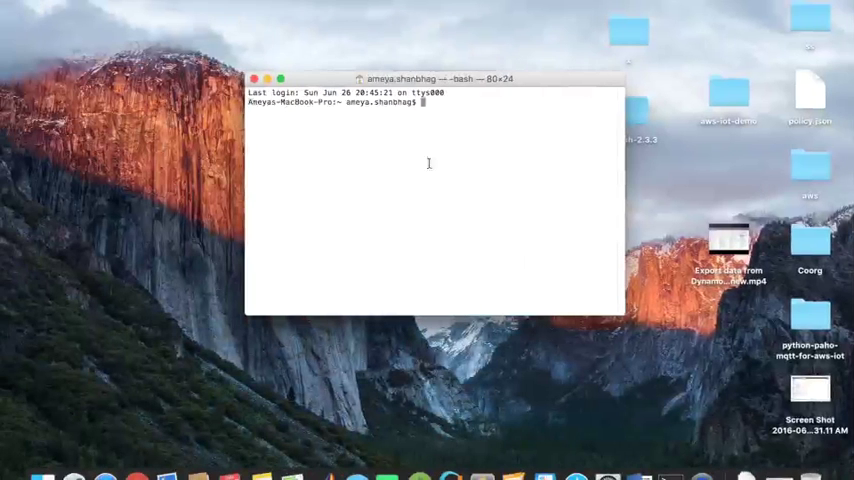
Enter 'brew install jruby' at the prompt, then change it to 'brew install maven'.
{"action": "type", "text": "b"}
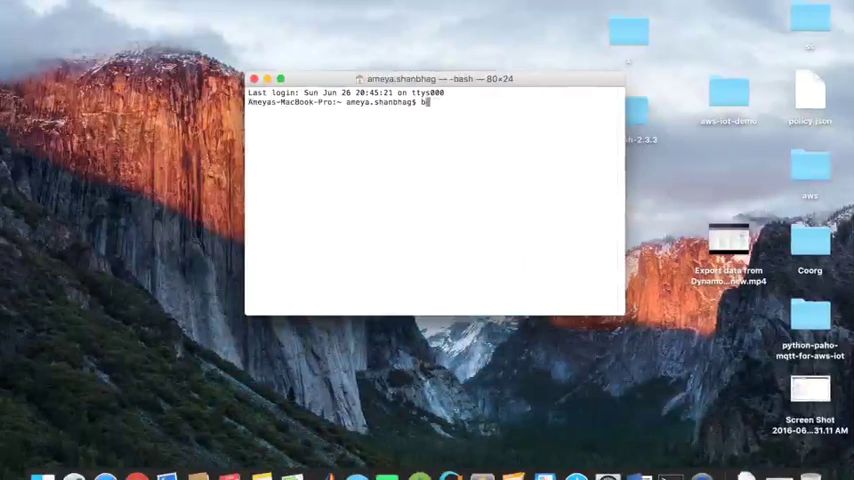
{"action": "type", "text": "rew install"}
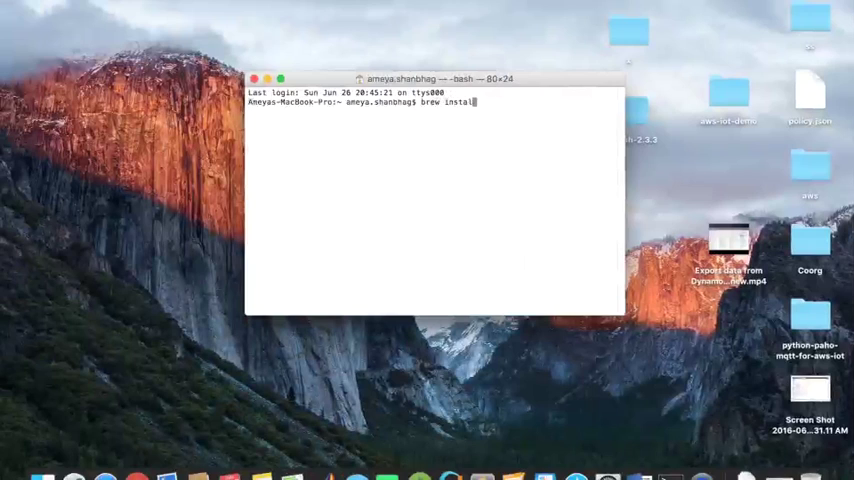
{"action": "type", "text": "jrub"}
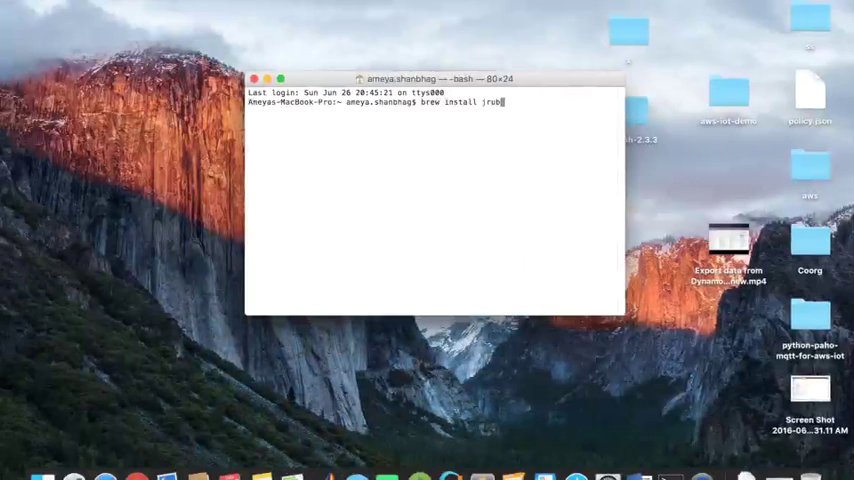
{"action": "type", "text": "maven"}
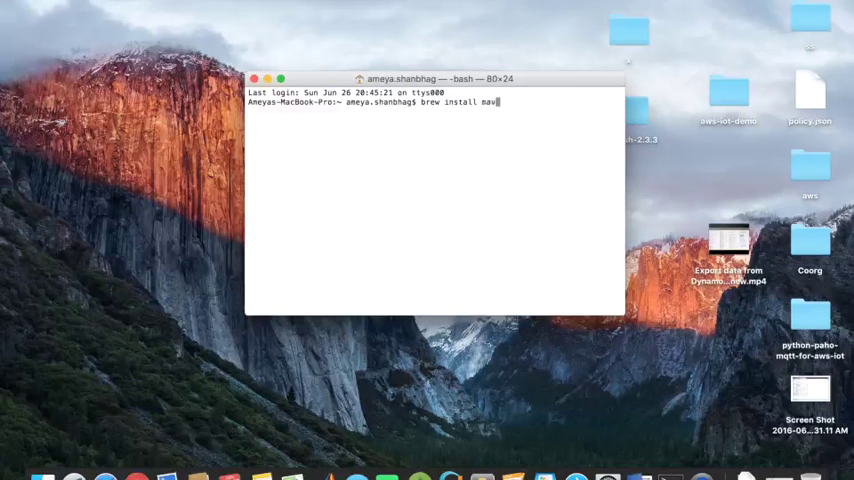
{"action": "type", "text": "en"}
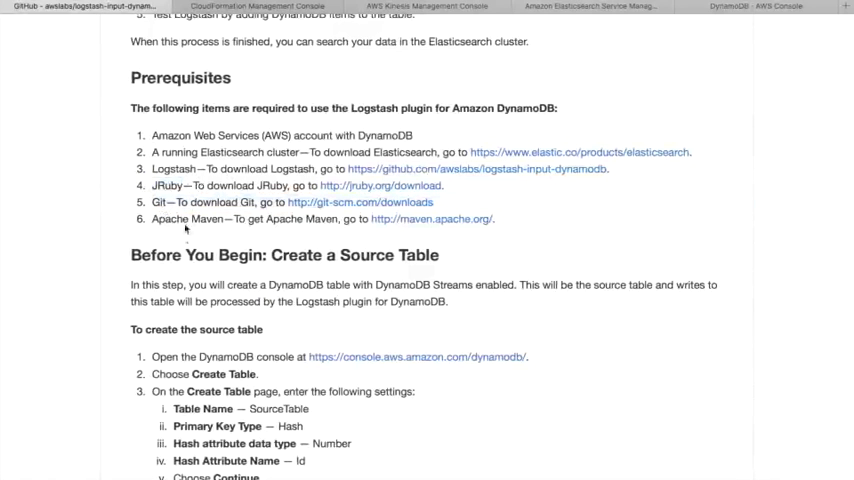
{"action": "mouse_move", "coordinate": [192, 224]}
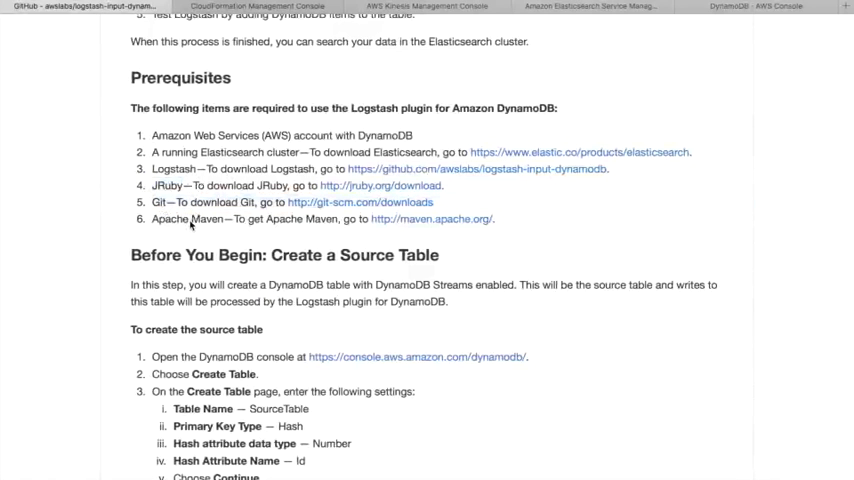
Scroll to the Setting Up the Logstash Plugin section with its clone, Bundler and gem build commands.
{"action": "scroll", "scroll_direction": "down", "scroll_amount": 3}
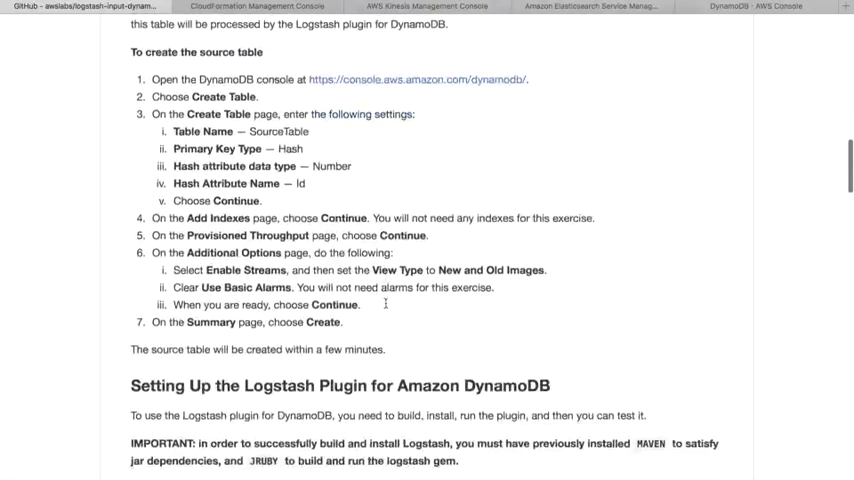
{"action": "scroll", "scroll_direction": "down", "scroll_amount": 3}
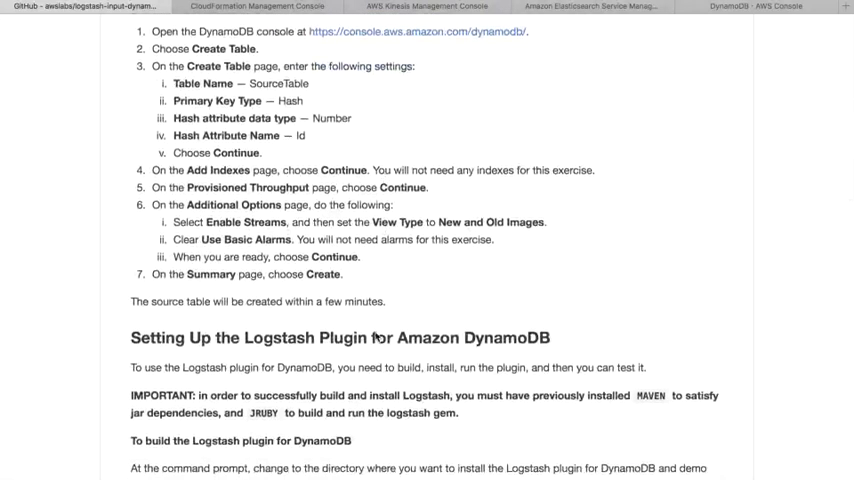
{"action": "scroll", "scroll_direction": "down", "scroll_amount": 3}
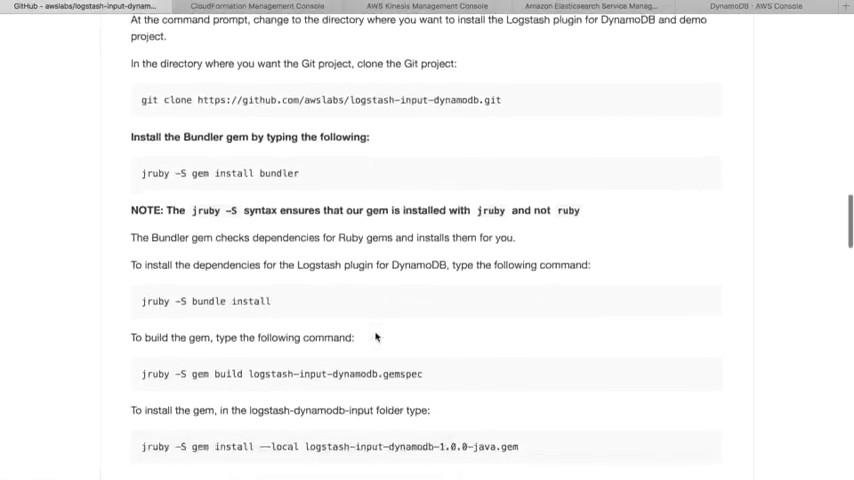
{"action": "scroll", "scroll_direction": "down", "scroll_amount": 3}
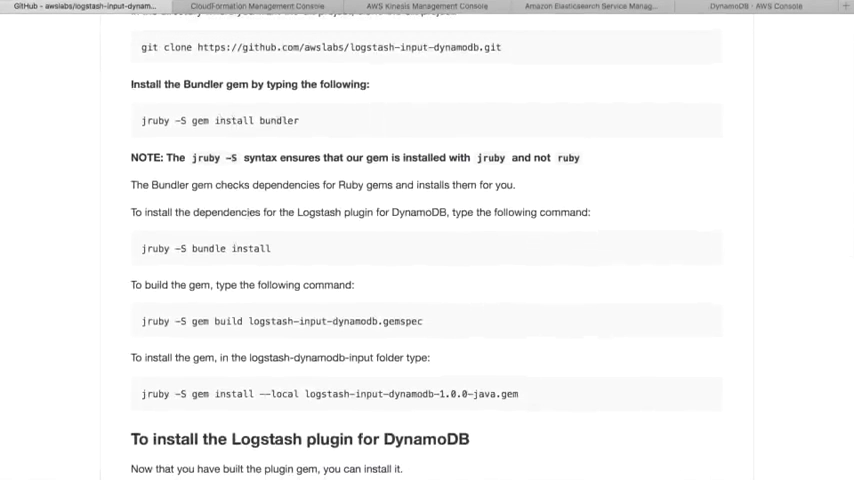
{"action": "mouse_move", "coordinate": [520, 332]}
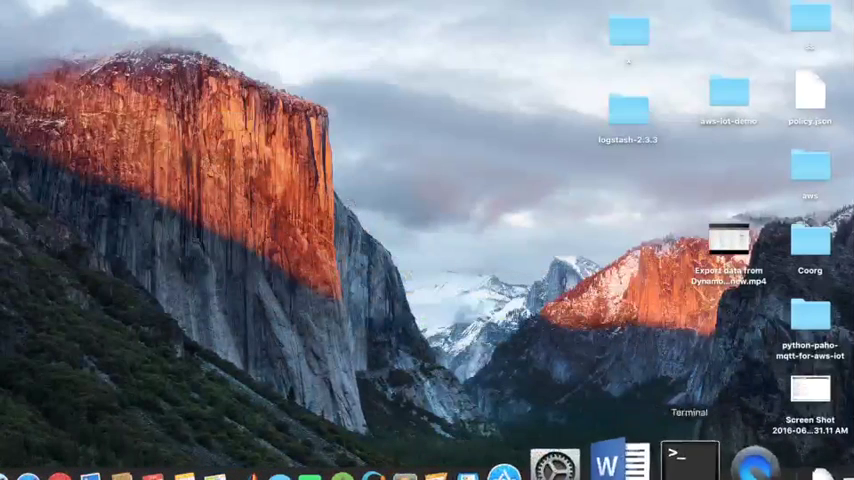
Launch a new Terminal window and change directory to Desktop.
{"action": "left_click", "coordinate": [684, 458]}
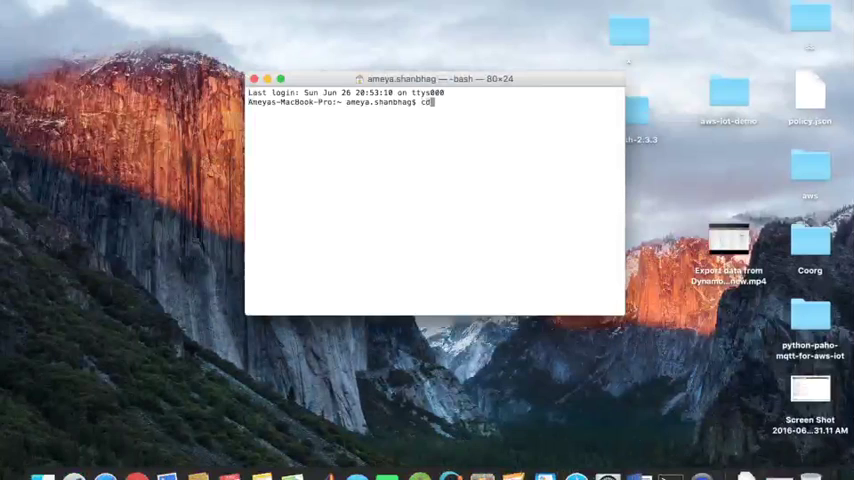
{"action": "type", "text": "Desktop"}
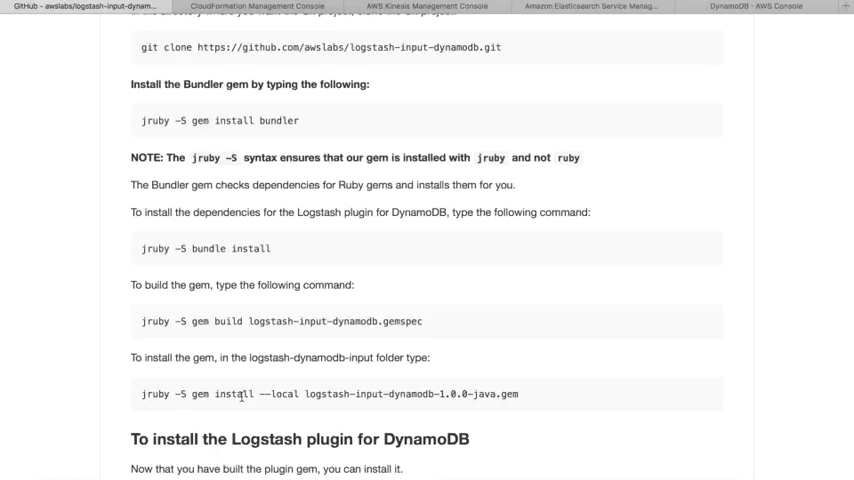
{"action": "scroll", "scroll_direction": "down", "scroll_amount": 3}
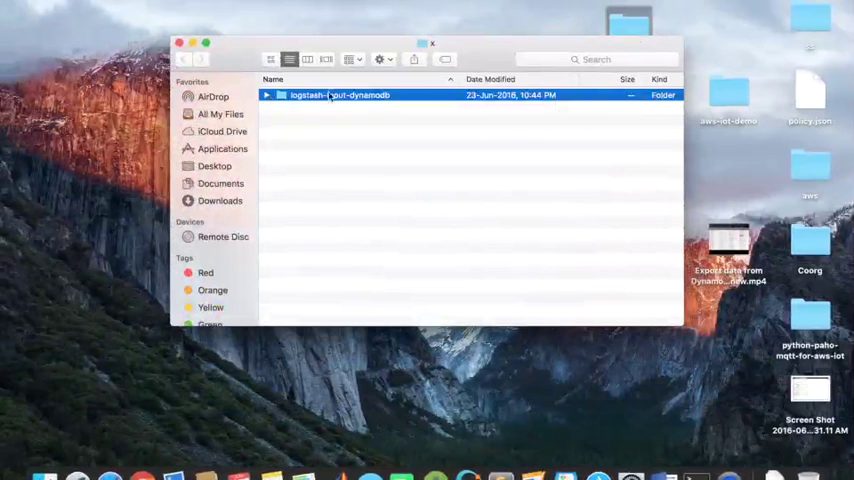
Expand the logstash-input-dynamodb folder to see its files, then open the logstash-2.3.3 desktop folder.
{"action": "left_click", "coordinate": [266, 96]}
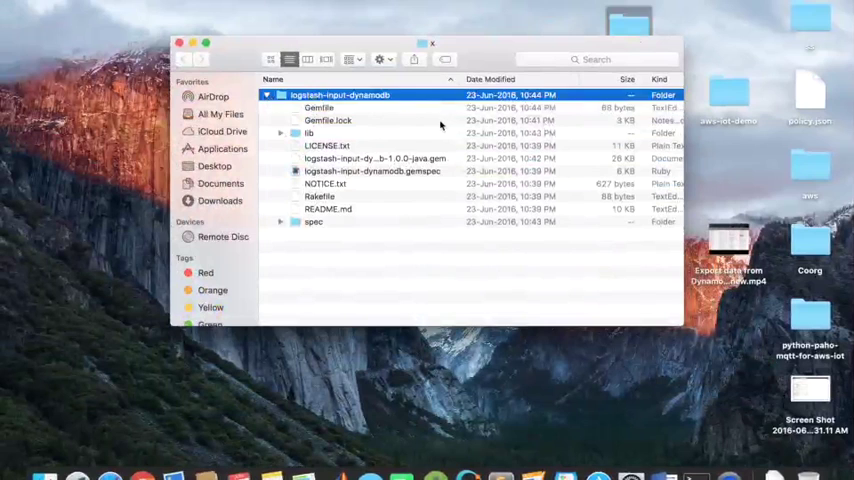
{"action": "left_click", "coordinate": [328, 120]}
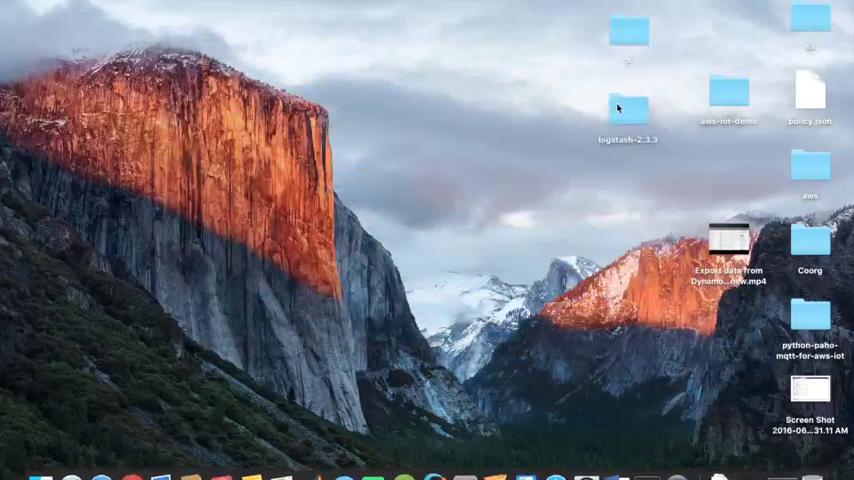
{"action": "left_click", "coordinate": [628, 110]}
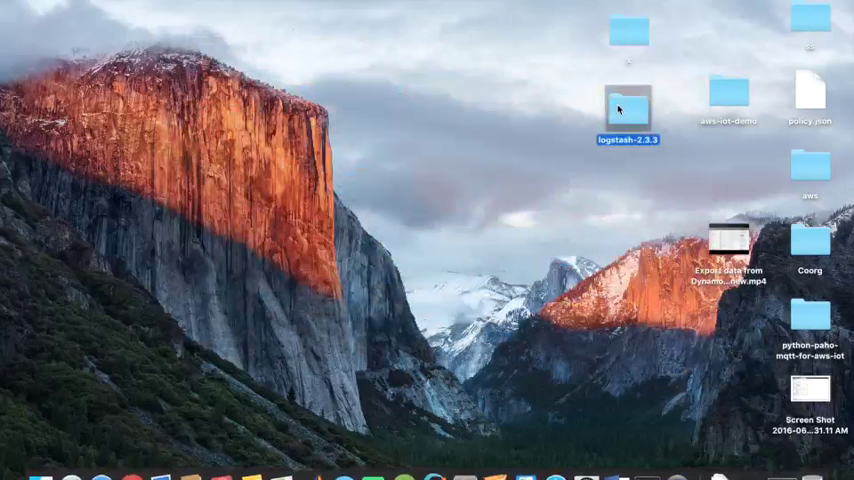
{"action": "double_click", "coordinate": [628, 108]}
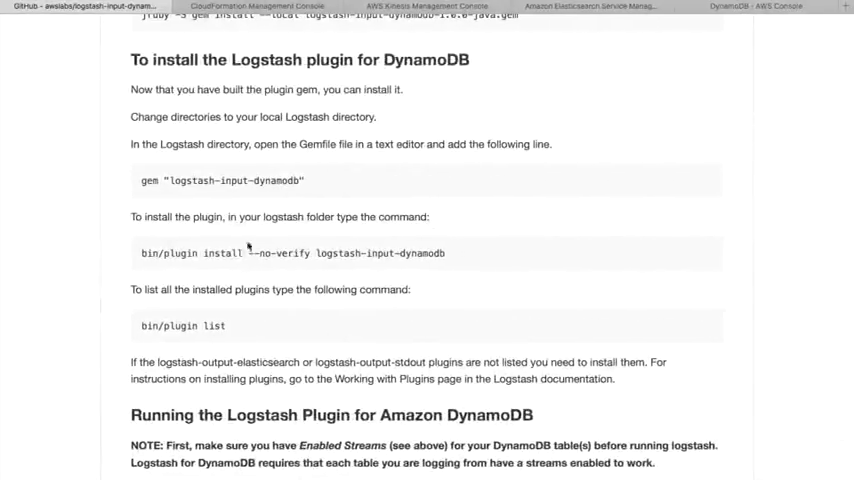
Scroll to the 'Running the Logstash Plugin for Amazon DynamoDB' section's sample logstash-dynamodb.conf.
{"action": "scroll", "scroll_direction": "down", "scroll_amount": 3}
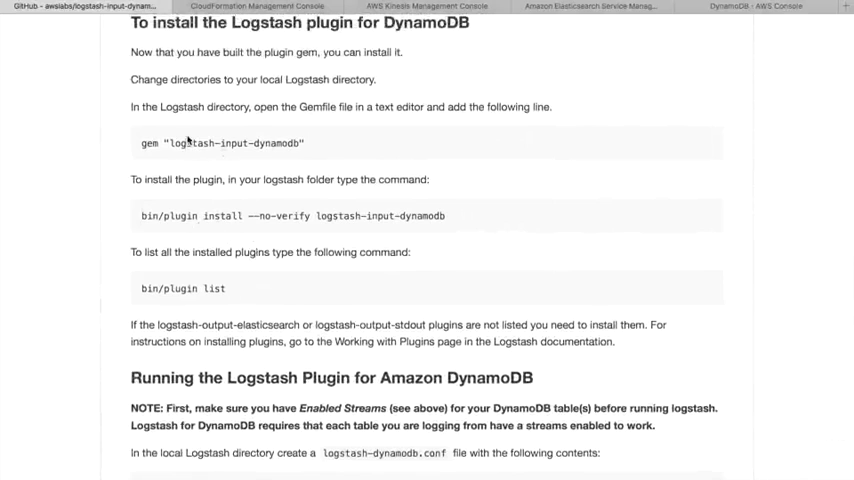
{"action": "mouse_move", "coordinate": [470, 66]}
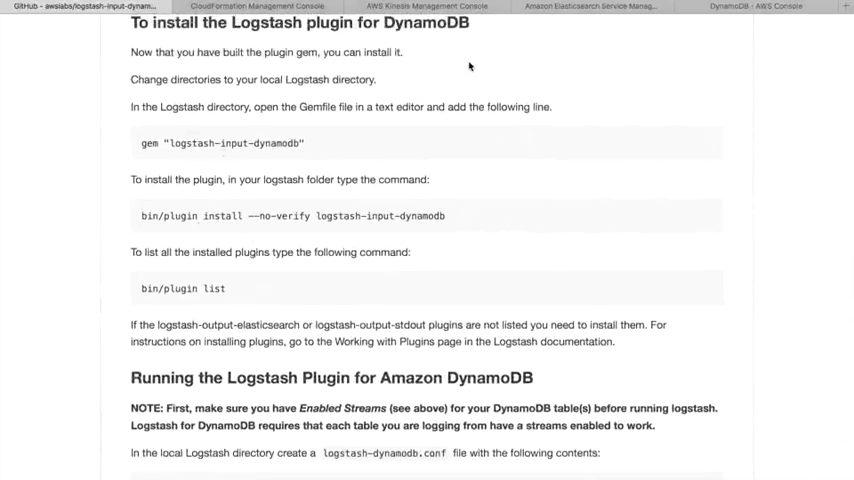
{"action": "mouse_move", "coordinate": [164, 168]}
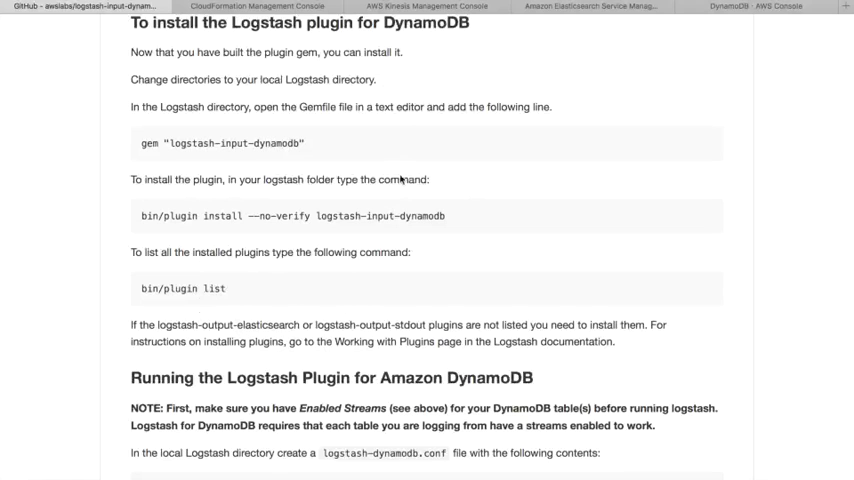
{"action": "scroll", "scroll_direction": "down", "scroll_amount": 3}
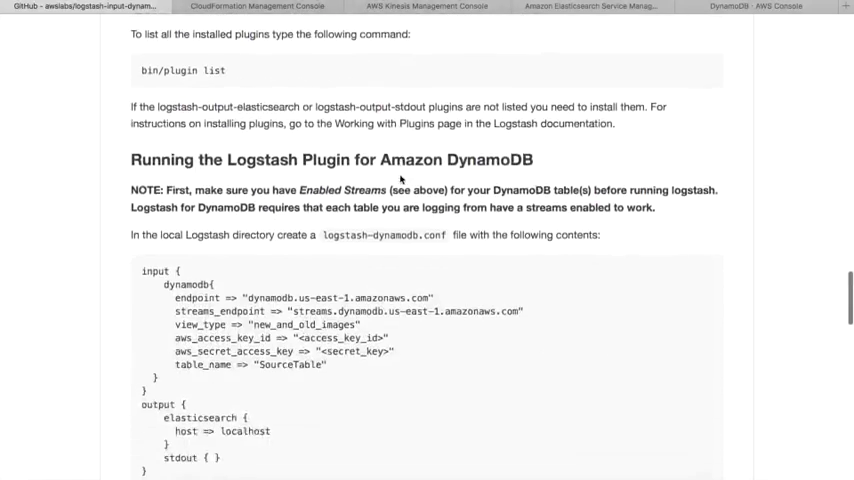
{"action": "scroll", "scroll_direction": "down", "scroll_amount": 3}
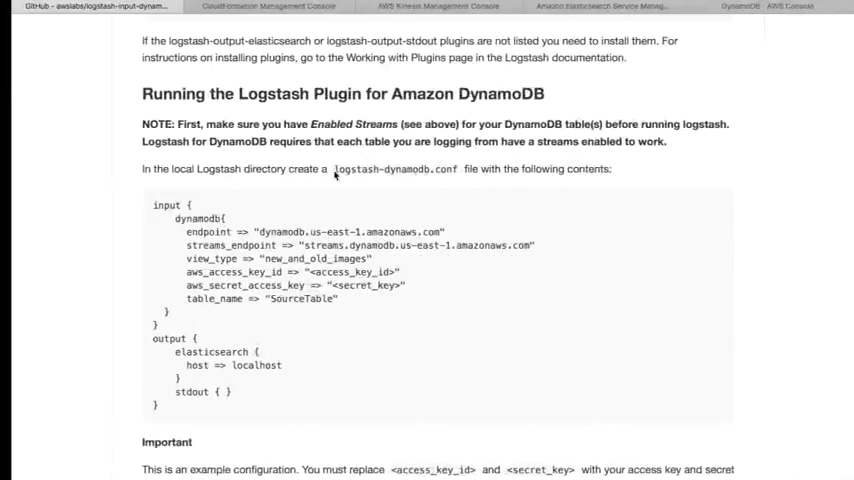
{"action": "scroll", "scroll_direction": "up", "scroll_amount": 3}
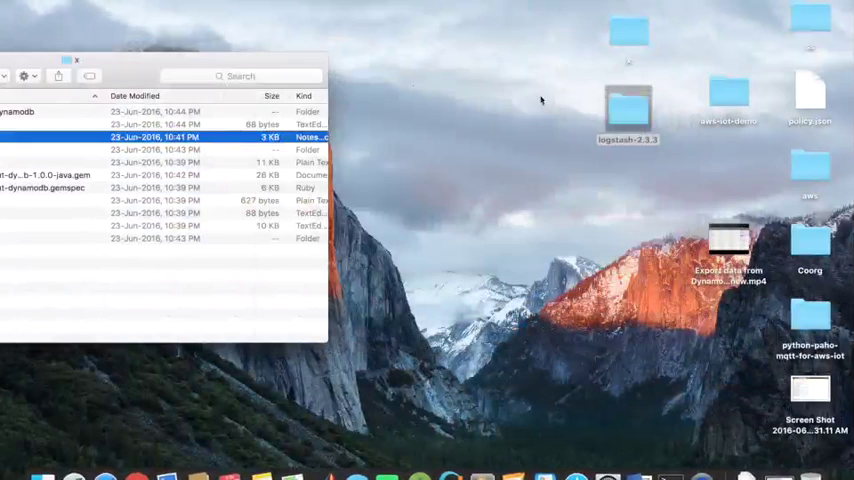
Use the logstash-2.3.3 folder's context menu, then open it to see logstash-dynamodb.conf.
{"action": "right_click", "coordinate": [628, 110]}
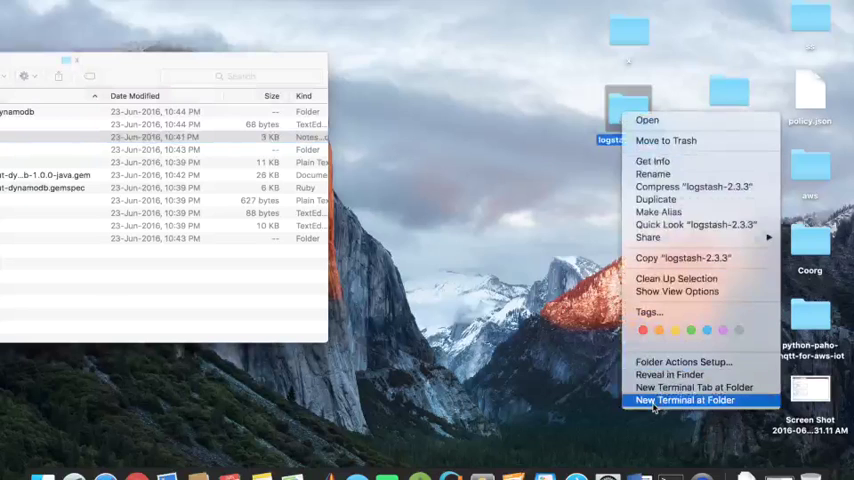
{"action": "left_click", "coordinate": [684, 400]}
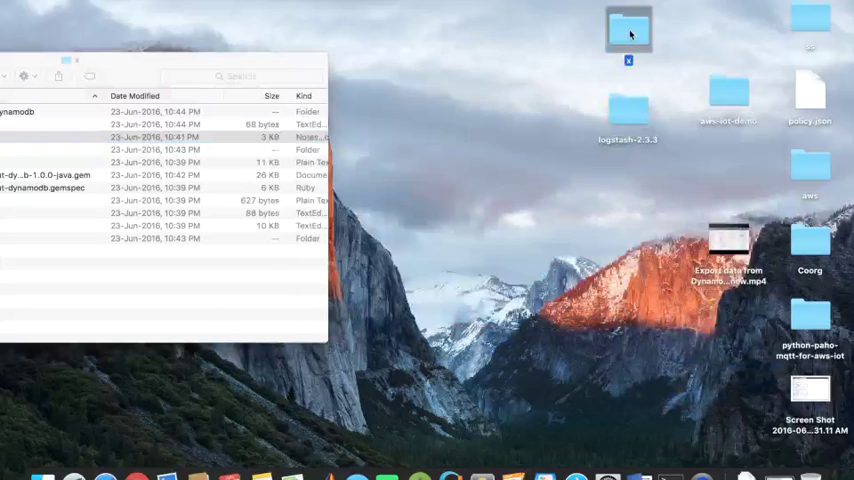
{"action": "mouse_move", "coordinate": [680, 352]}
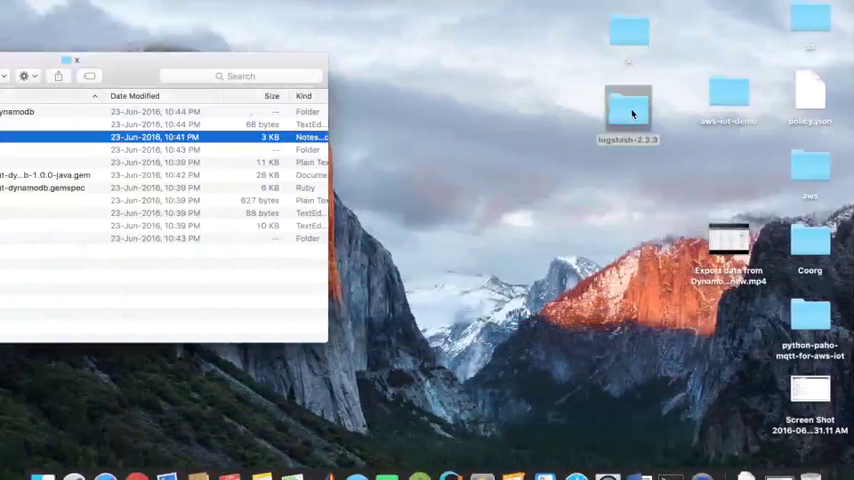
{"action": "double_click", "coordinate": [628, 110]}
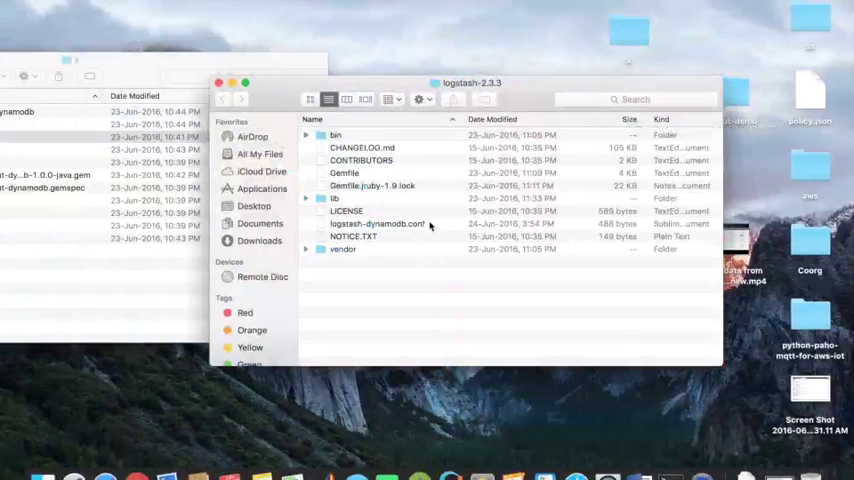
{"action": "left_click", "coordinate": [376, 224]}
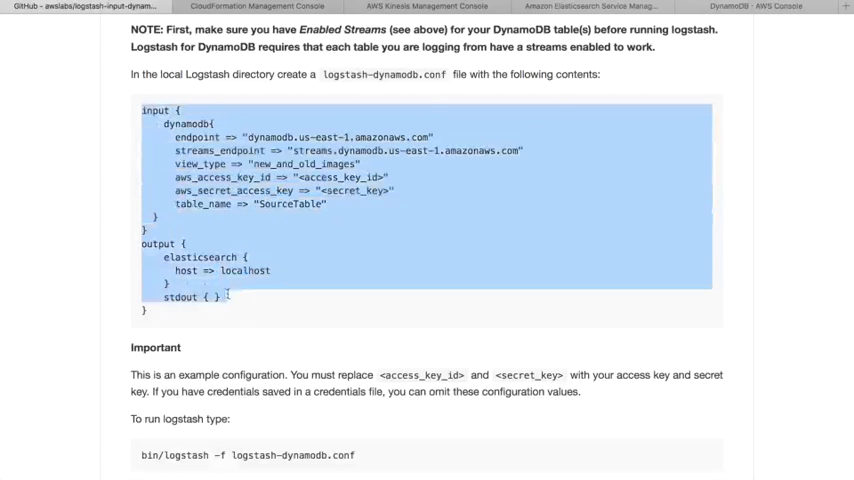
Highlight the config's table setting and check it against the SensorData table in DynamoDB.
{"action": "left_click", "coordinate": [234, 320]}
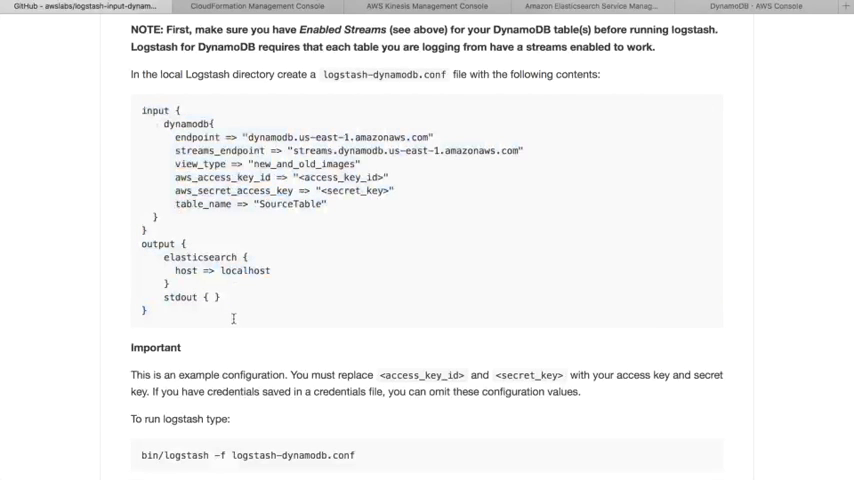
{"action": "left_click_drag", "start_coordinate": [176, 176], "coordinate": [404, 190]}
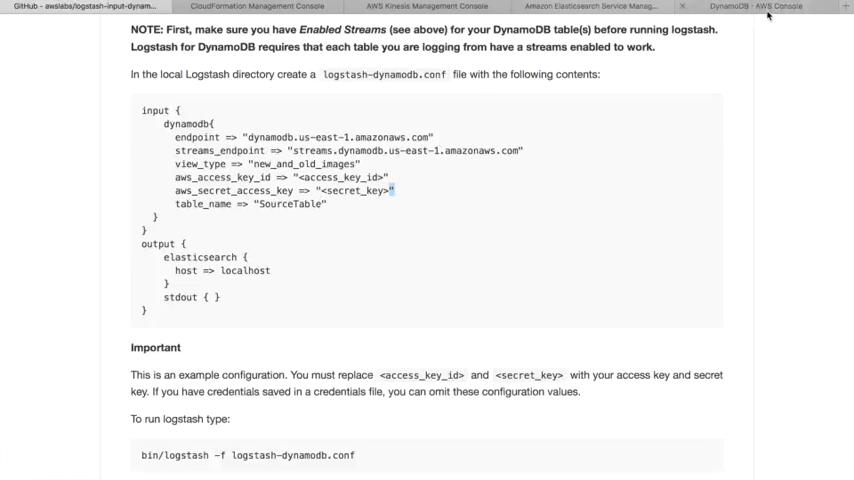
{"action": "left_click", "coordinate": [756, 6]}
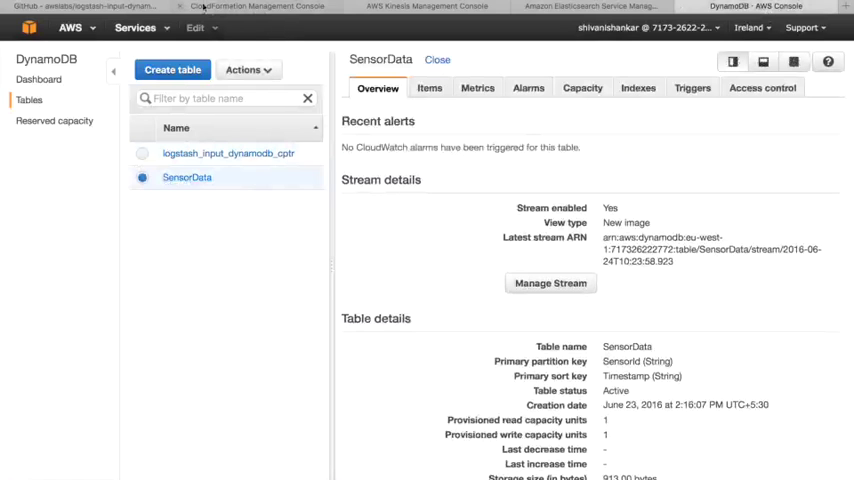
{"action": "left_click", "coordinate": [90, 6]}
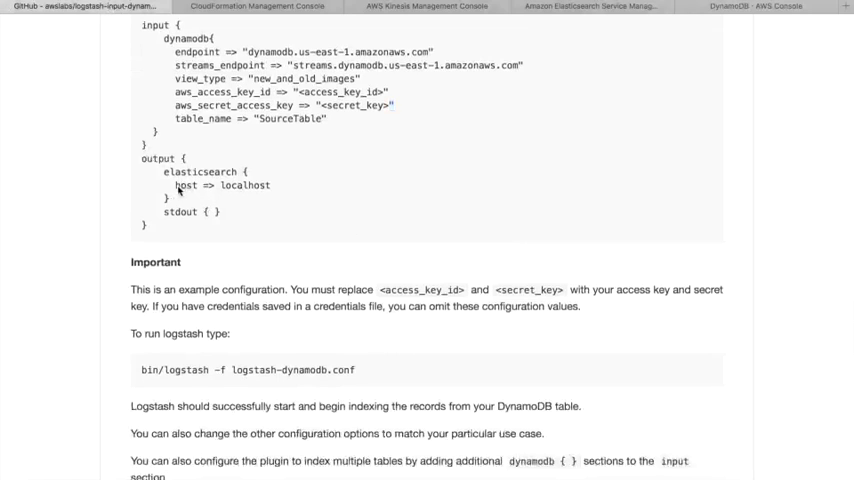
Highlight the elasticsearch host setting, then switch to the AWS Management Console services.
{"action": "double_click", "coordinate": [180, 184]}
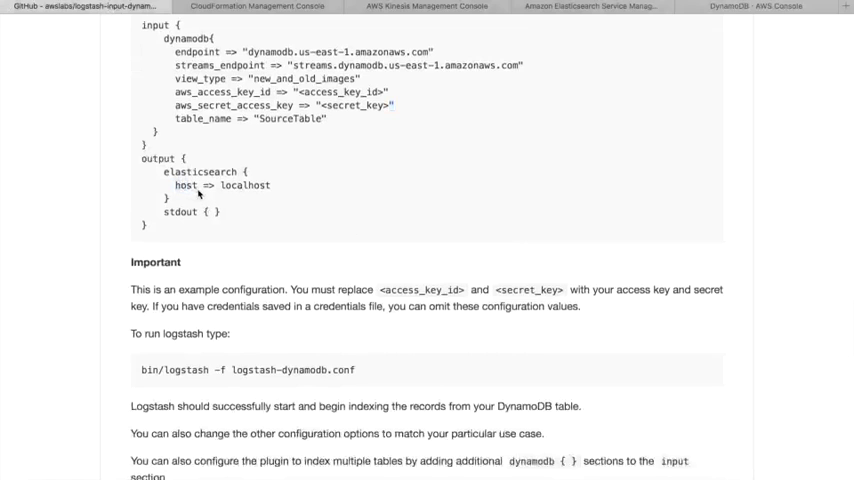
{"action": "mouse_move", "coordinate": [376, 272]}
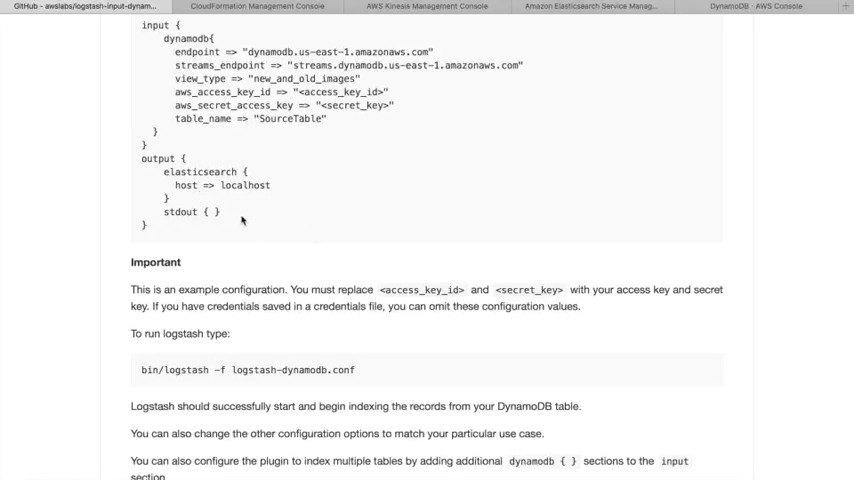
{"action": "mouse_move", "coordinate": [254, 186]}
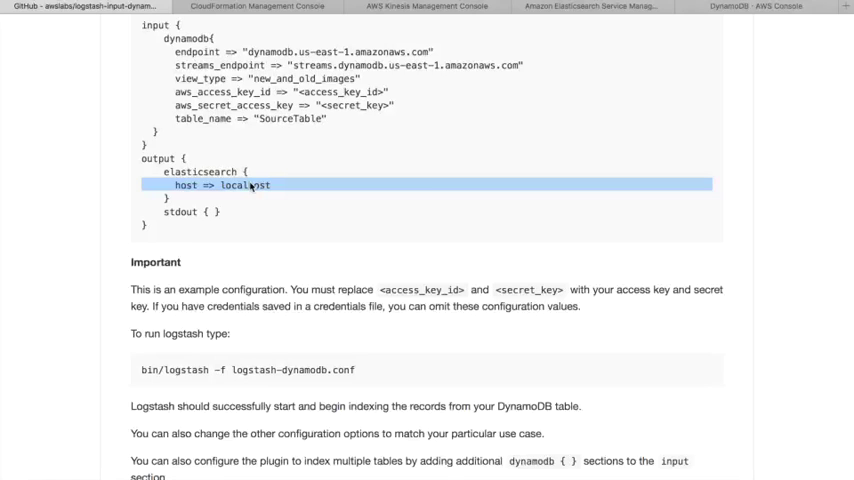
{"action": "left_click", "coordinate": [592, 6]}
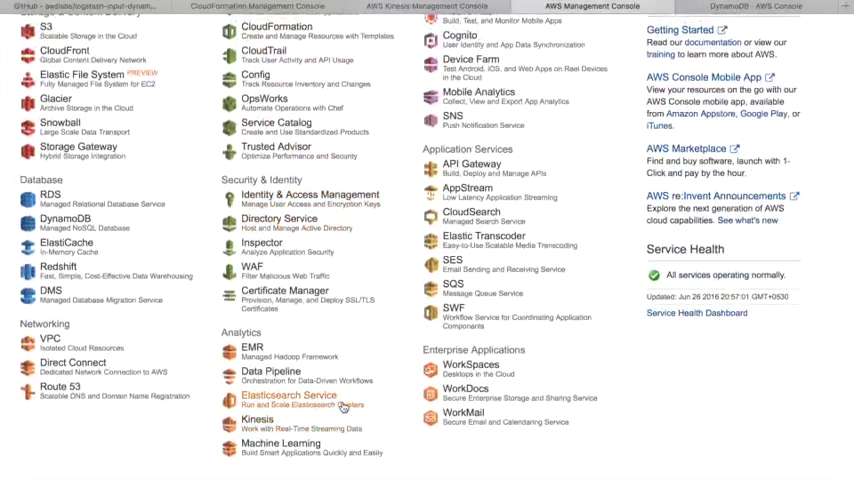
Start a new Elasticsearch Service domain named maas and continue to cluster configuration.
{"action": "left_click", "coordinate": [280, 394]}
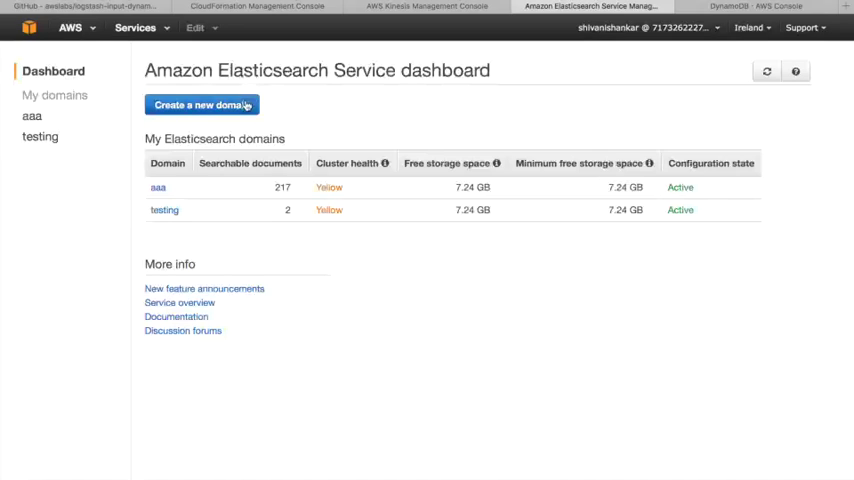
{"action": "left_click", "coordinate": [200, 104]}
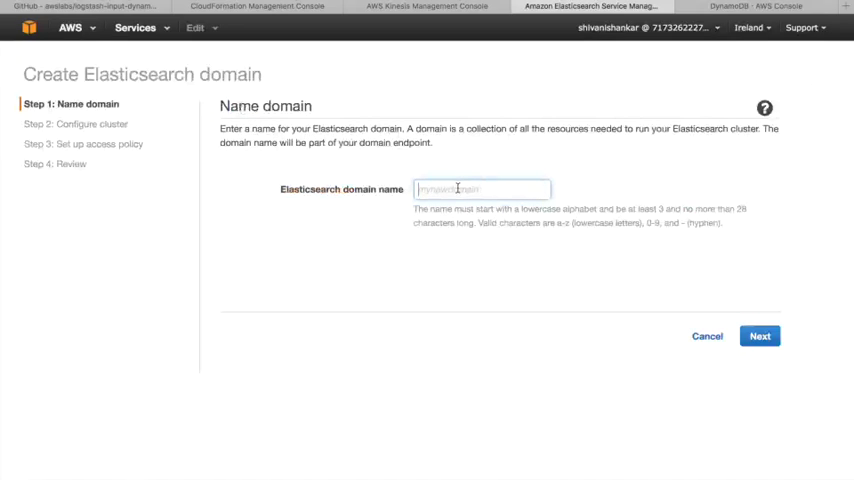
{"action": "type", "text": "Am"}
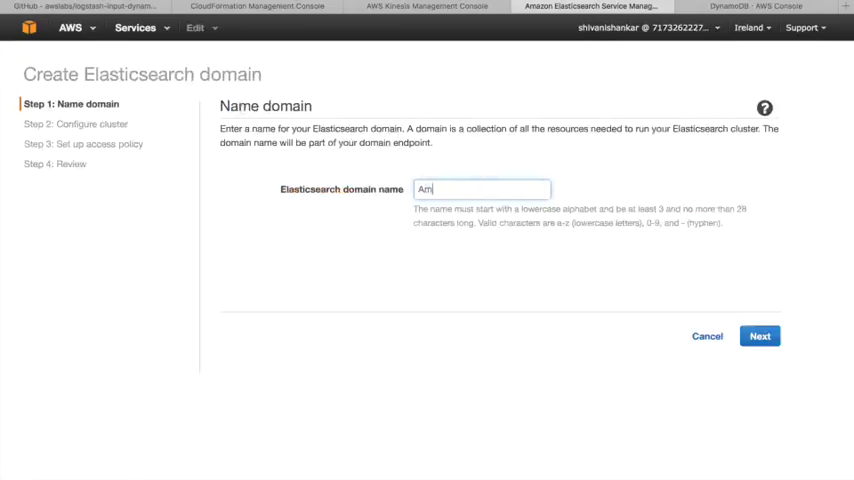
{"action": "type", "text": "sa"}
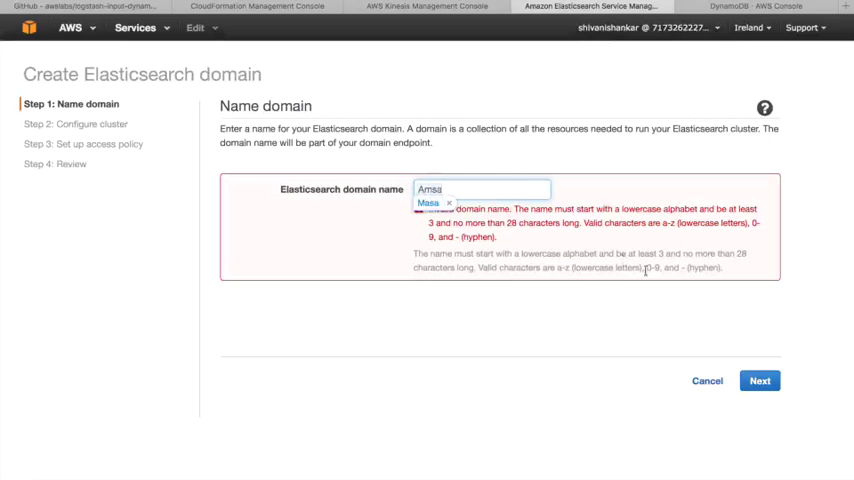
{"action": "type", "text": "ss"}
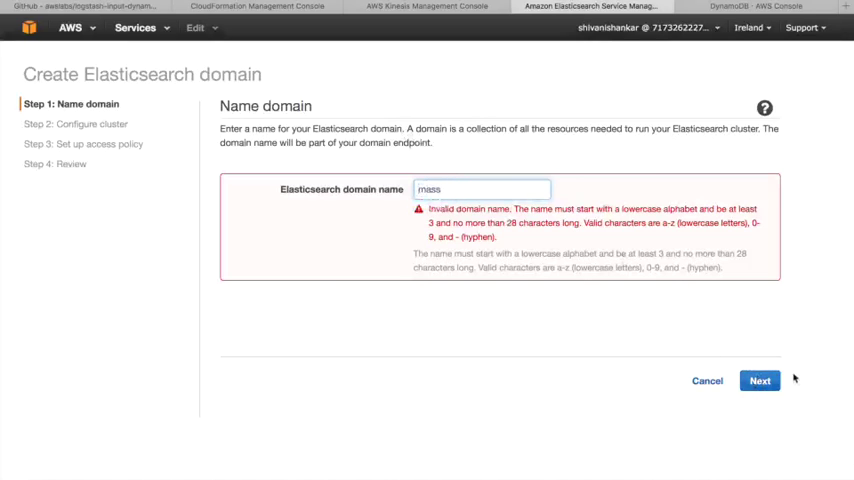
{"action": "left_click", "coordinate": [760, 380]}
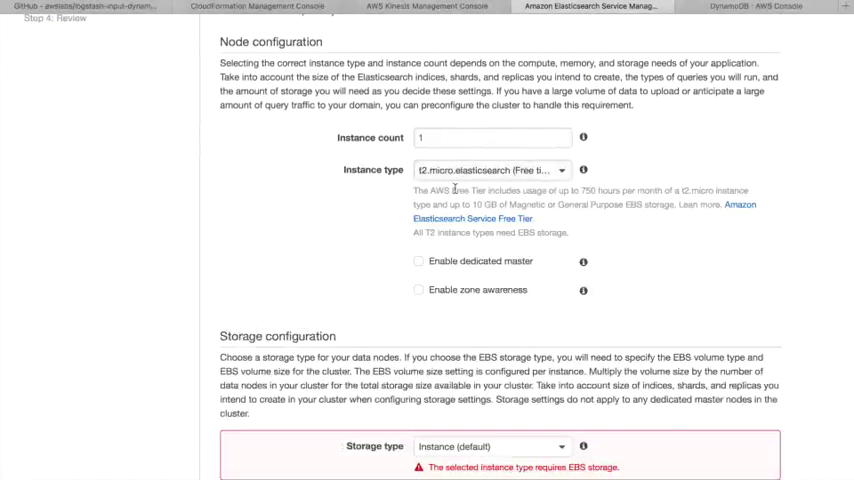
Choose EBS as the domain's storage type and continue to the access policy.
{"action": "left_click", "coordinate": [490, 284]}
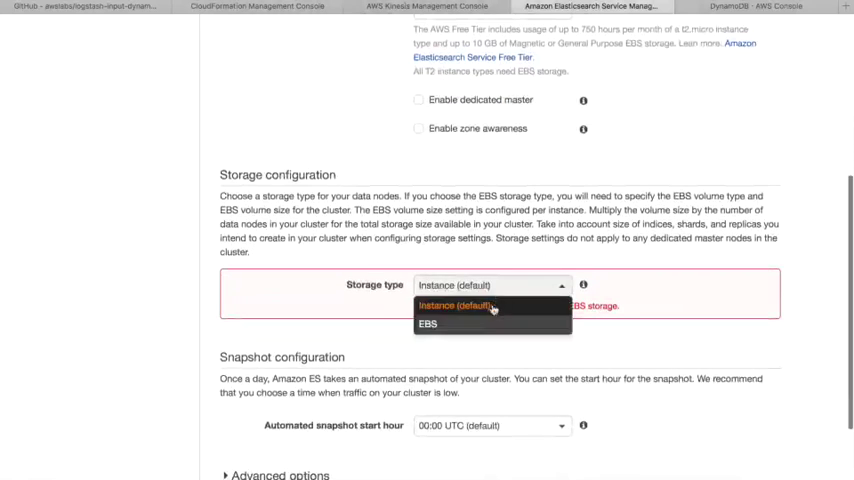
{"action": "left_click", "coordinate": [428, 324]}
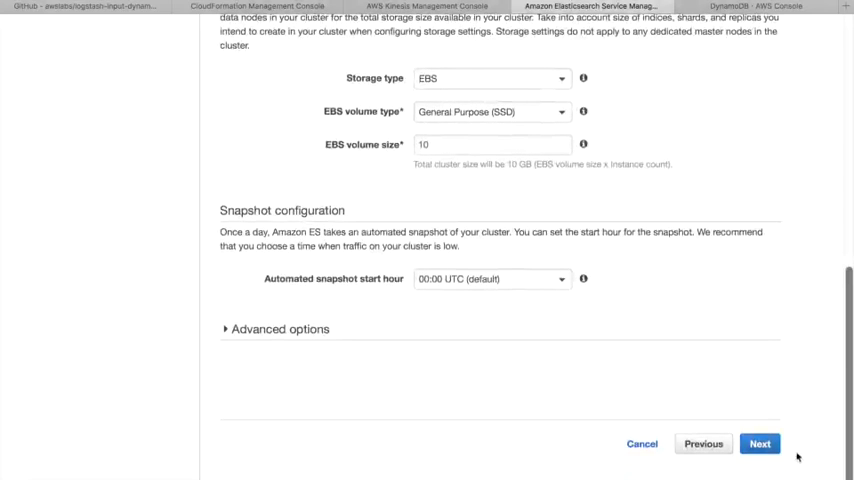
{"action": "left_click", "coordinate": [760, 444]}
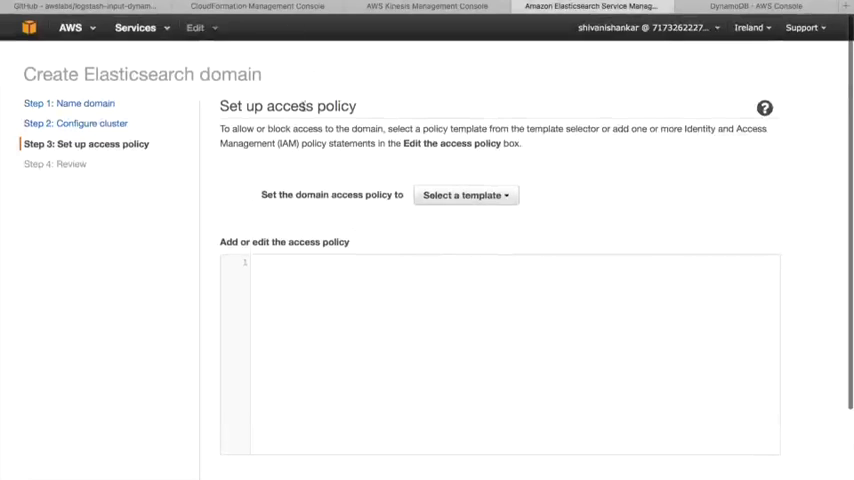
Apply the 'Allow open access to the domain' policy template and continue to review.
{"action": "left_click", "coordinate": [466, 196]}
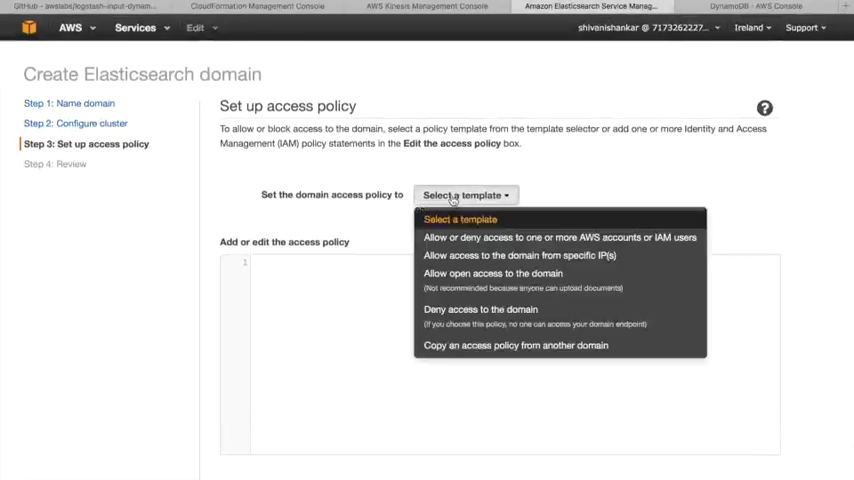
{"action": "mouse_move", "coordinate": [492, 272]}
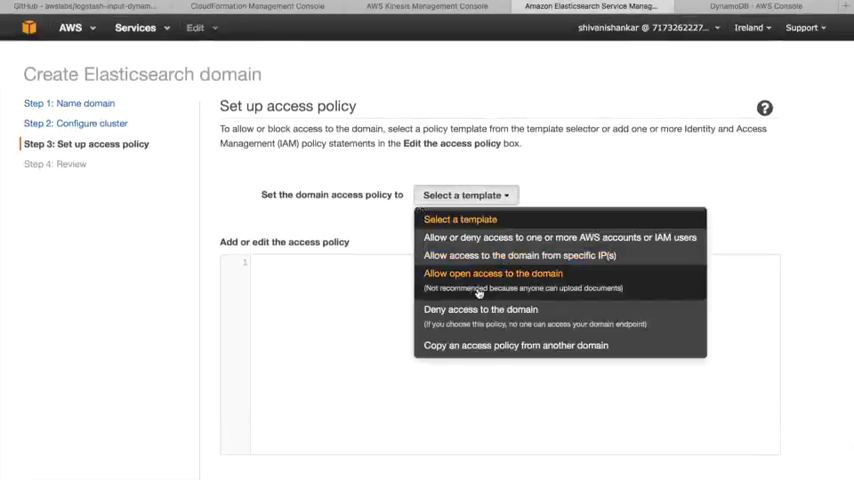
{"action": "left_click", "coordinate": [492, 272]}
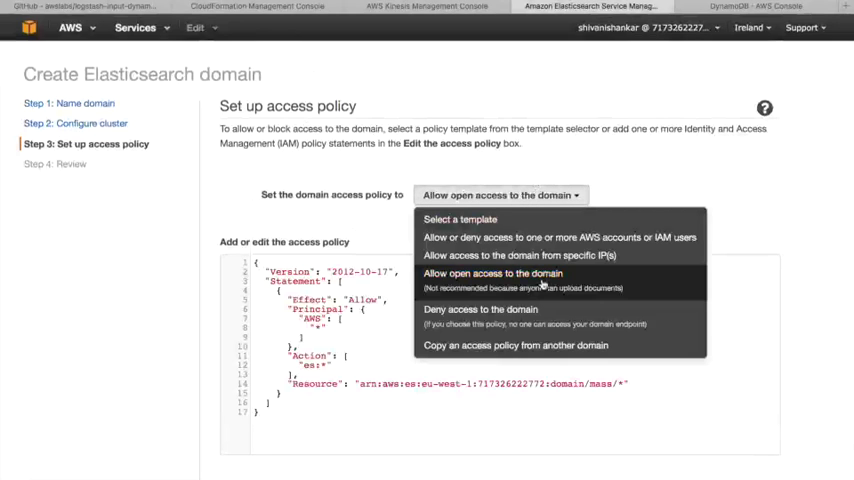
{"action": "left_click", "coordinate": [492, 272]}
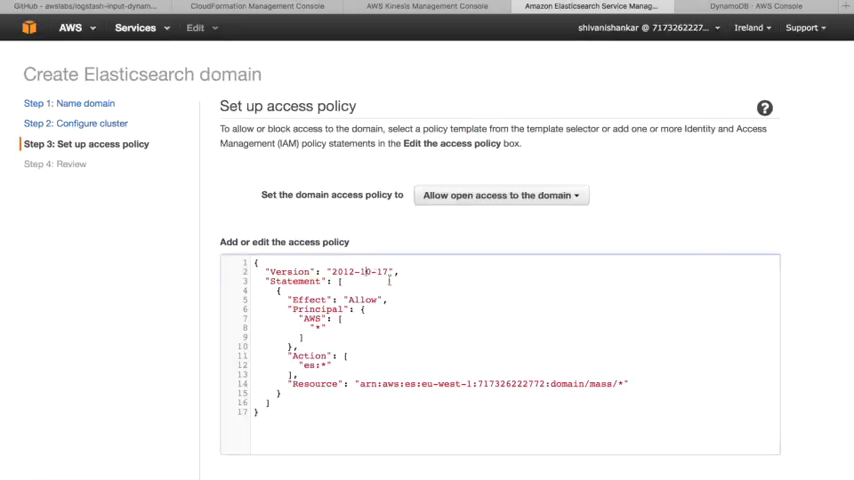
{"action": "scroll", "scroll_direction": "down", "scroll_amount": 3}
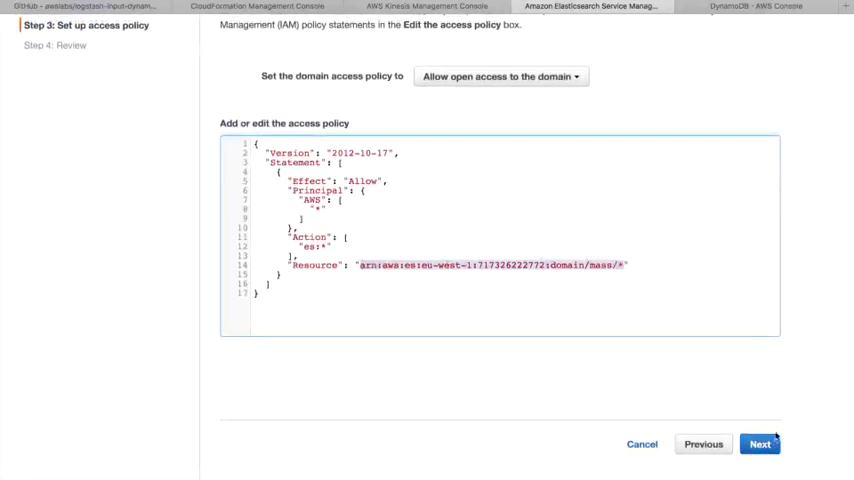
{"action": "left_click", "coordinate": [760, 444]}
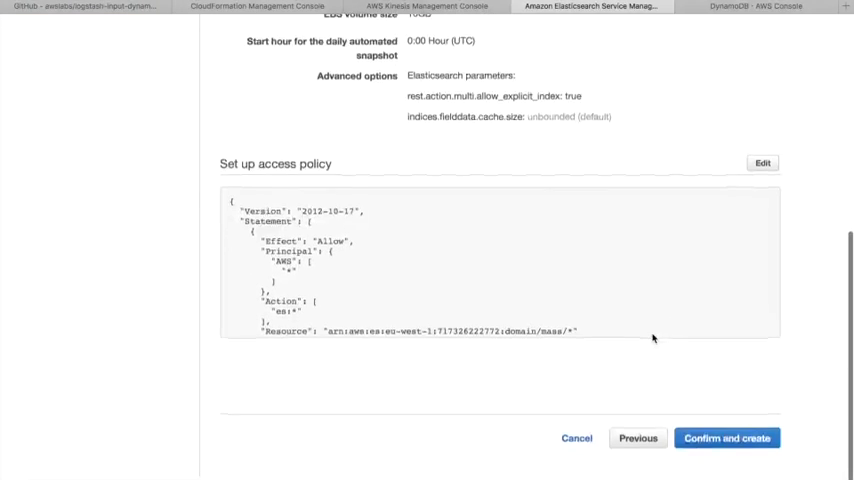
Confirm and create the maas Elasticsearch domain, then return to the plugin readme.
{"action": "left_click", "coordinate": [728, 438]}
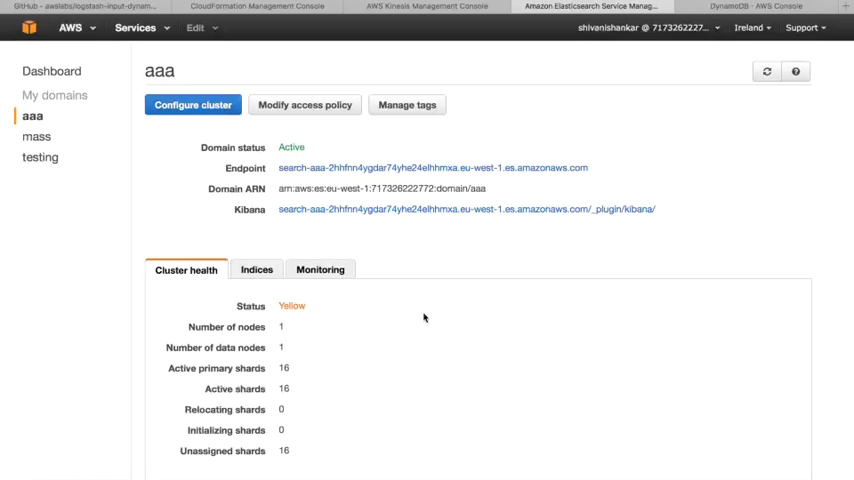
{"action": "mouse_move", "coordinate": [592, 126]}
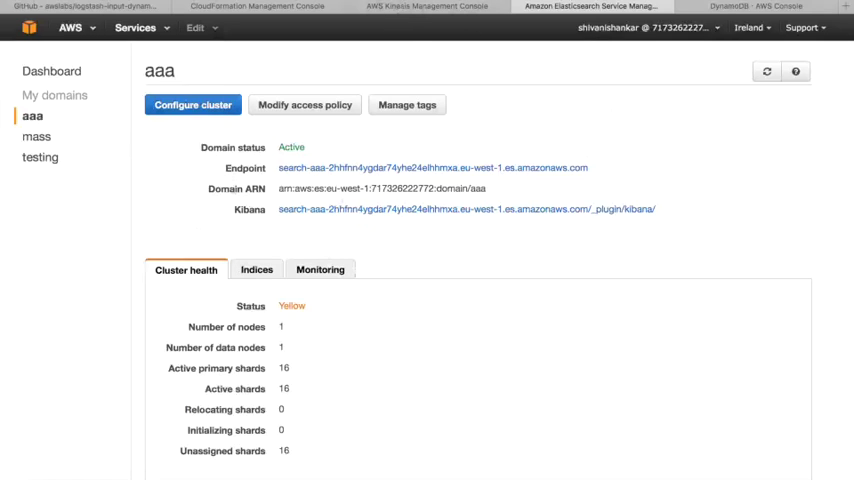
{"action": "left_click", "coordinate": [84, 6]}
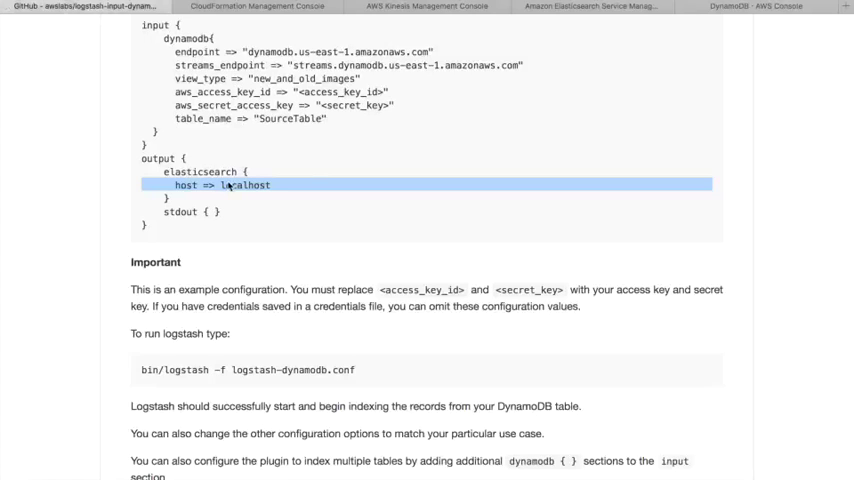
{"action": "mouse_move", "coordinate": [228, 196]}
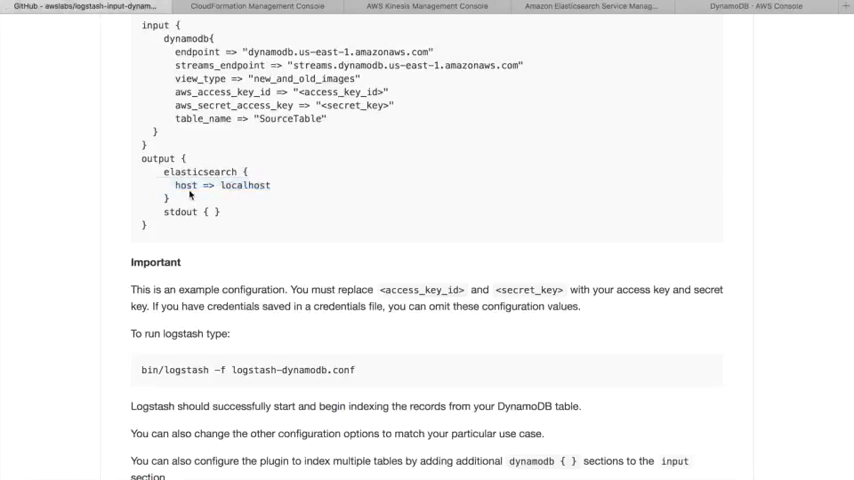
Select the whole example logstash-dynamodb.conf configuration in the readme.
{"action": "double_click", "coordinate": [252, 184]}
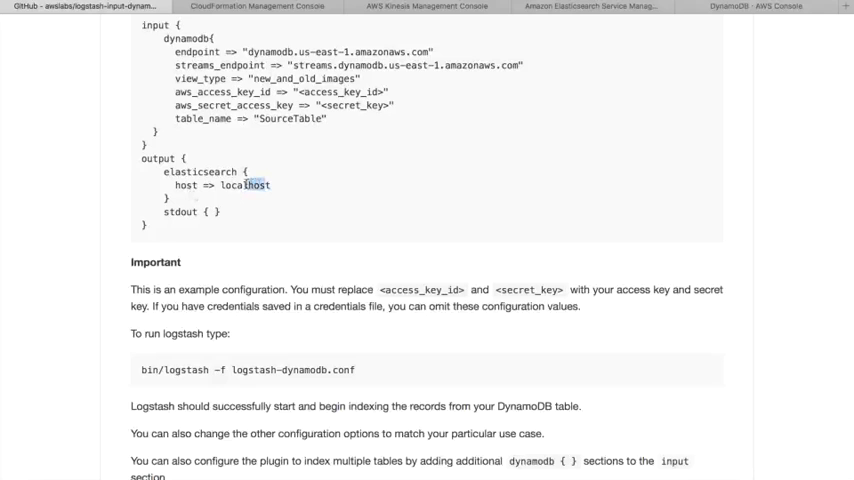
{"action": "scroll", "scroll_direction": "up", "scroll_amount": 3}
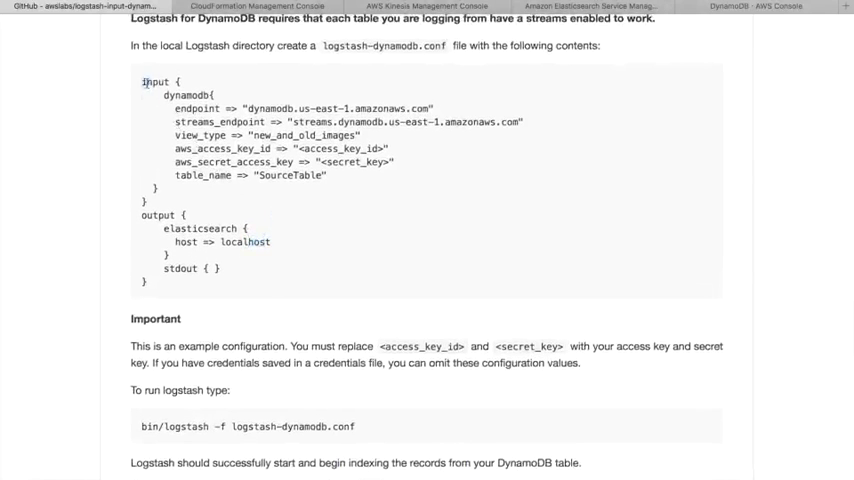
{"action": "left_click_drag", "start_coordinate": [144, 82], "coordinate": [216, 284]}
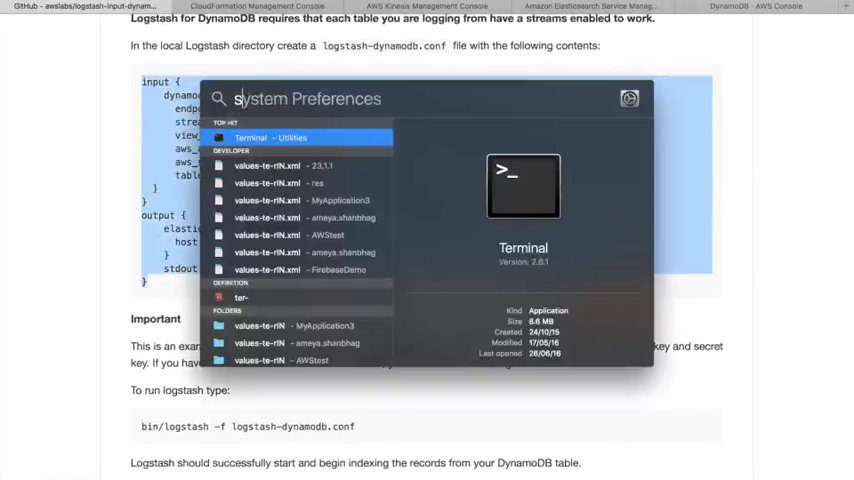
Launch Sublime Text via Spotlight to hold the pasted config.
{"action": "type", "text": "sublime Text"}
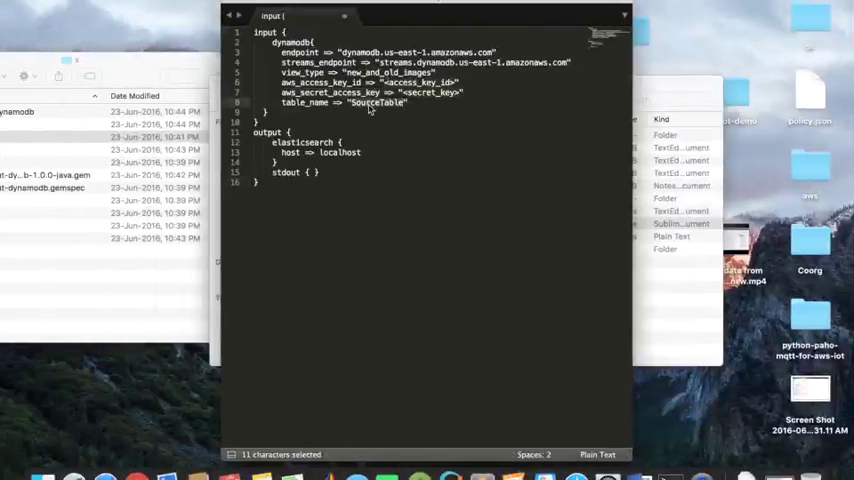
Add a // comment marking SourceTable as the DynamoDB table name after the table_name line.
{"action": "type", "text": "//"}
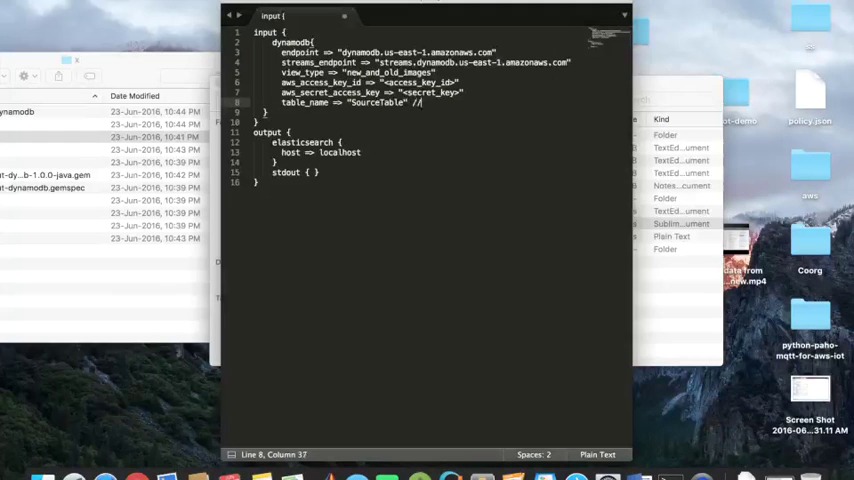
{"action": "type", "text": "Table name"}
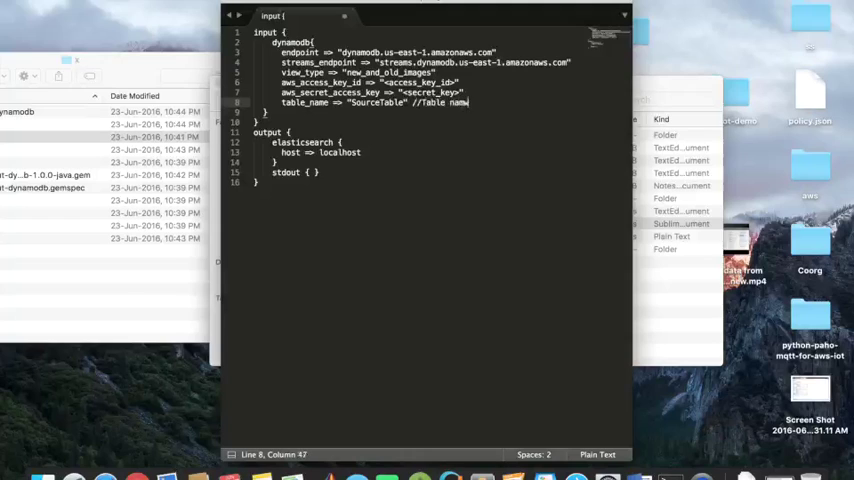
{"action": "type", "text": "where"}
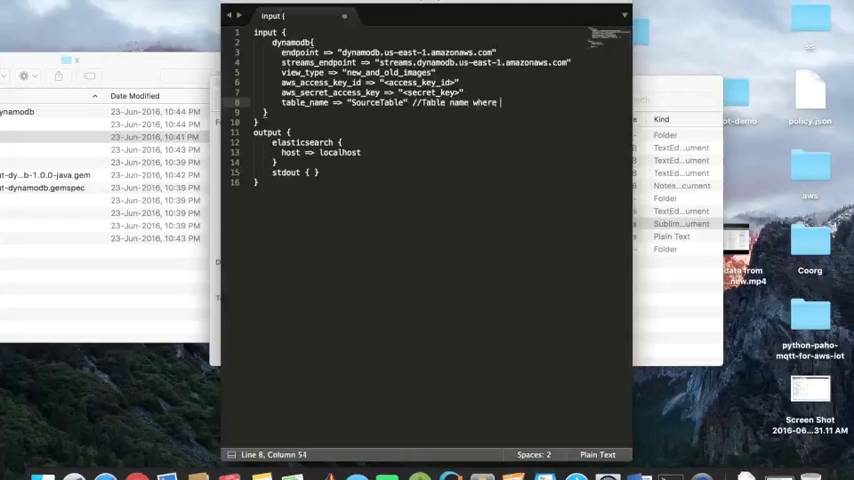
{"action": "key", "text": "backspace"}
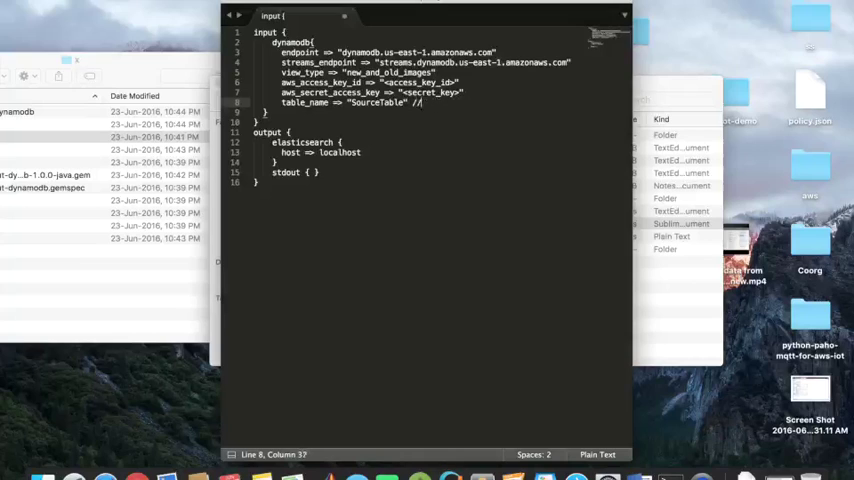
{"action": "type", "text": "Dynamo Db table name"}
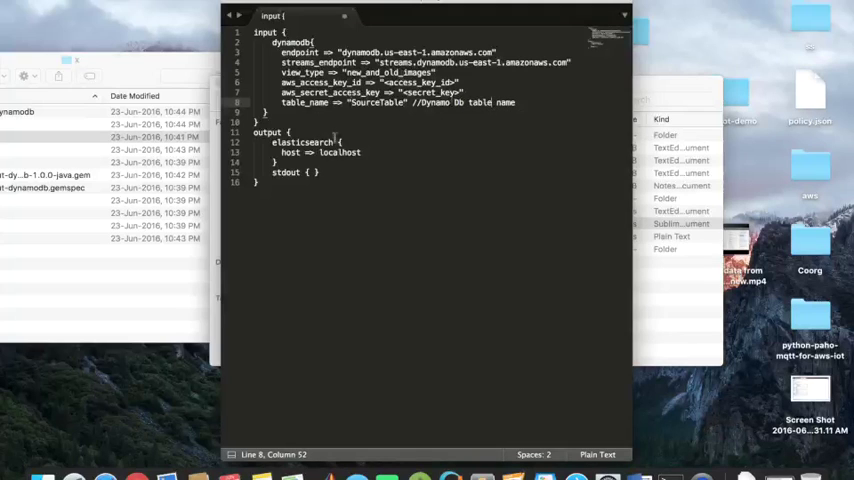
{"action": "left_click", "coordinate": [382, 152]}
{"action": "type", "text": "s"}
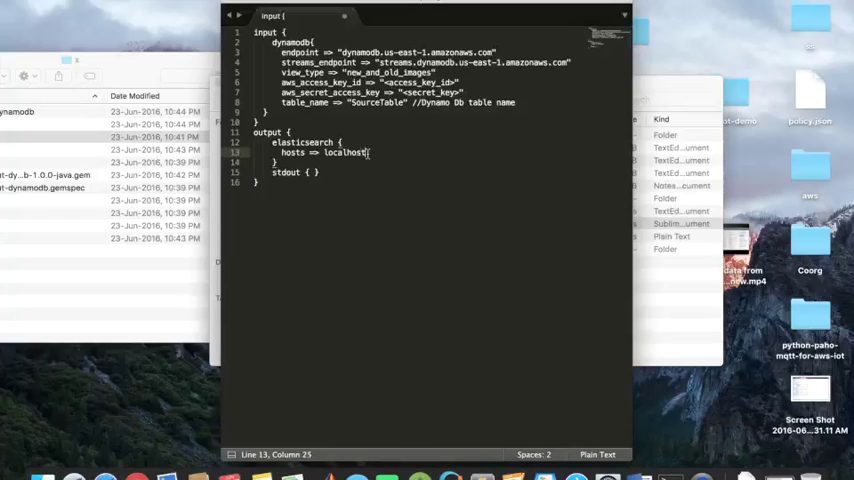
Replace the localhost hosts value with 127.0.0.1:9200 in the elasticsearch output block.
{"action": "key", "text": "BackSpace"}
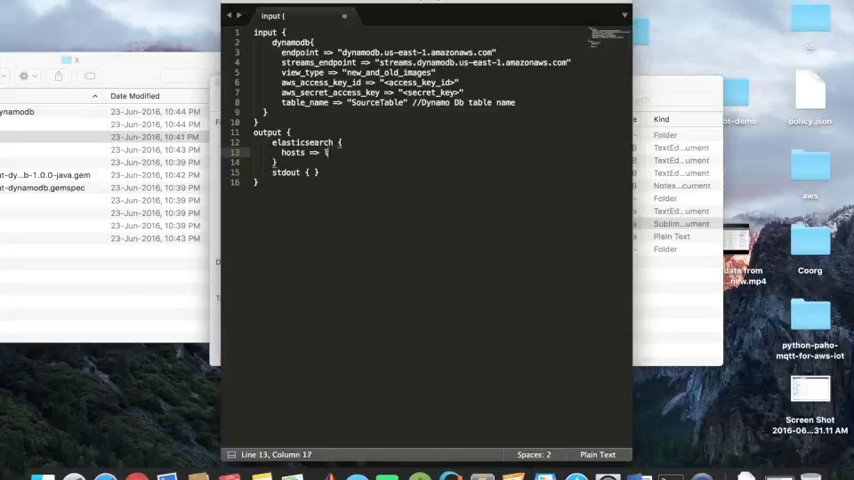
{"action": "key", "text": "backspace"}
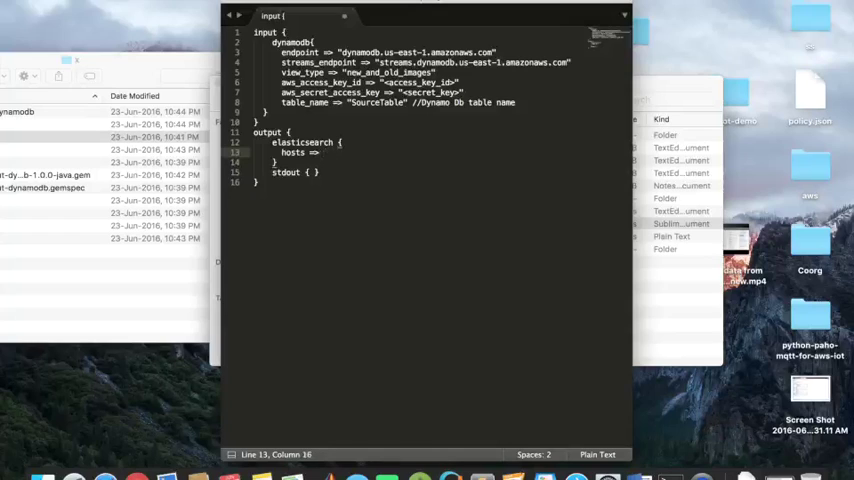
{"action": "type", "text": "[127."}
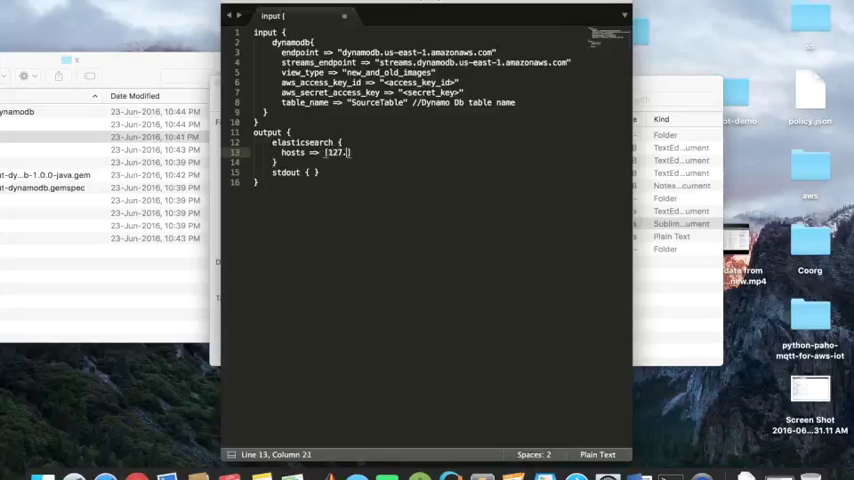
{"action": "type", "text": "0.01"}
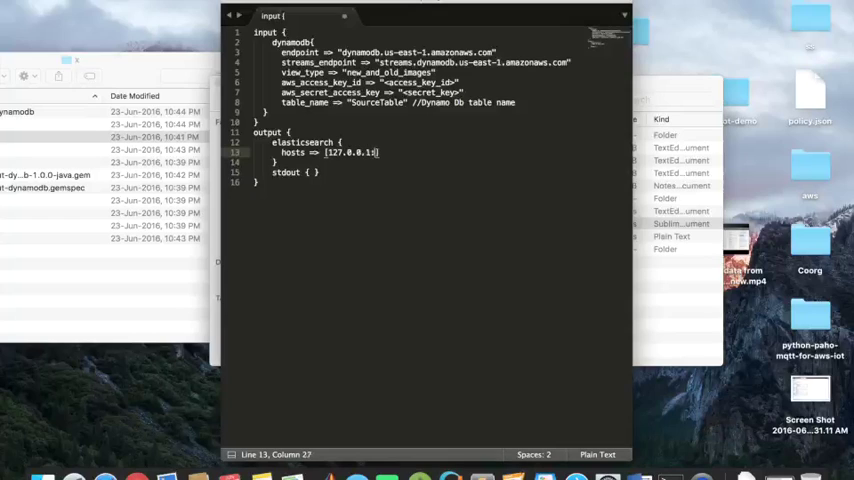
{"action": "type", "text": ":9200"}
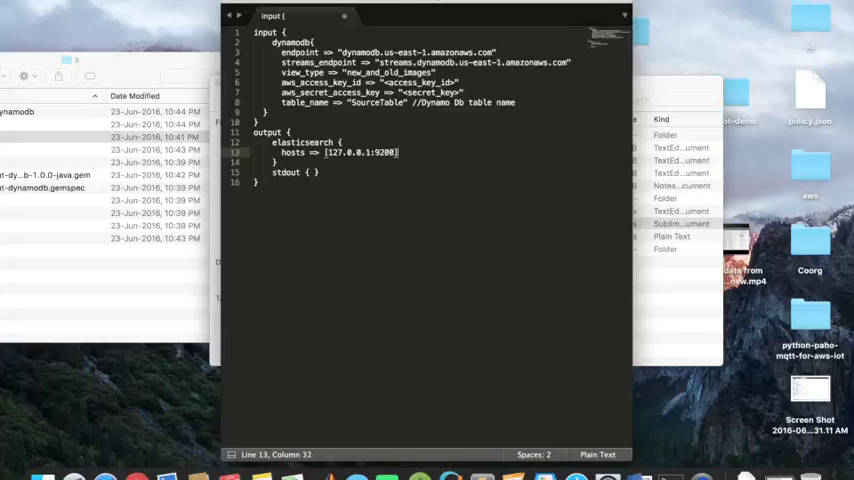
{"action": "left_click_drag", "start_coordinate": [324, 152], "coordinate": [398, 152]}
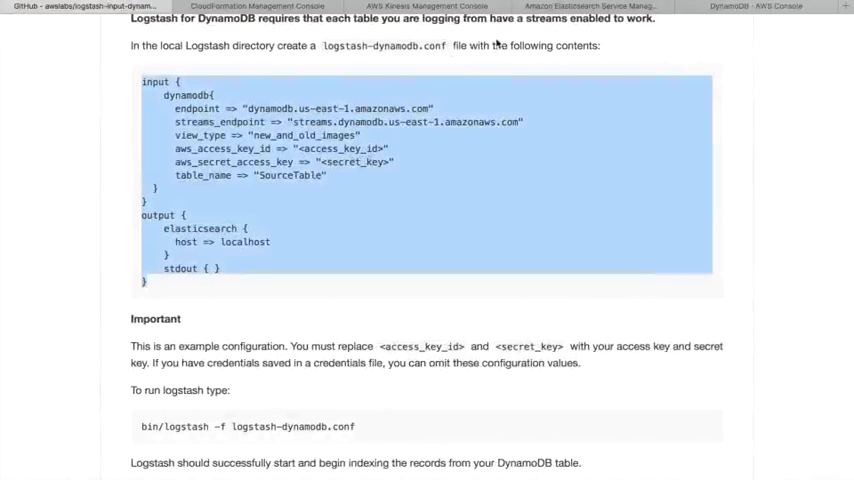
Check the aaa domain's endpoint link returns Elasticsearch status JSON.
{"action": "left_click", "coordinate": [588, 6]}
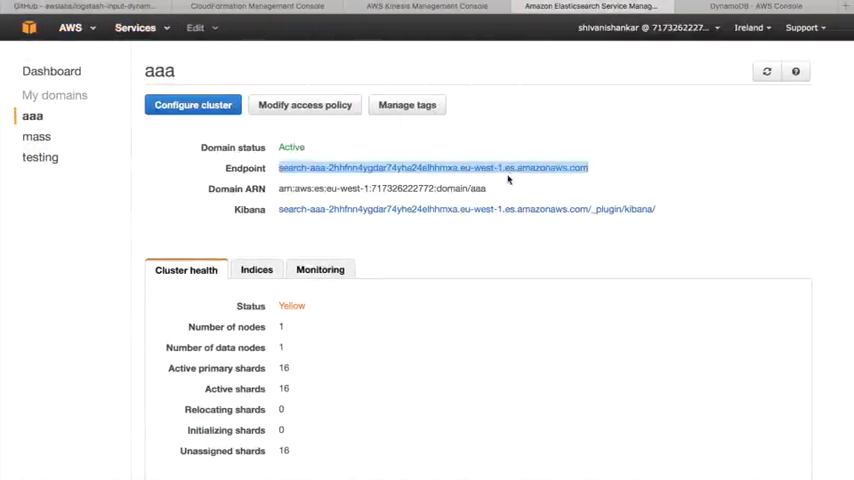
{"action": "left_click", "coordinate": [432, 168]}
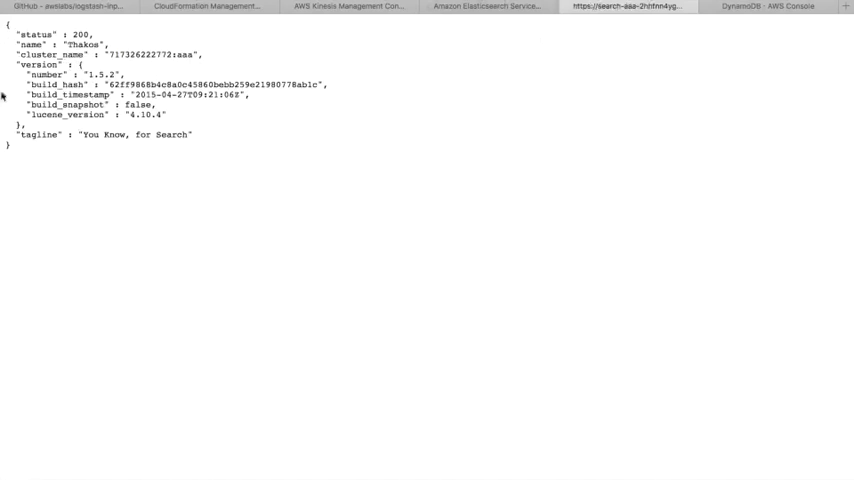
{"action": "mouse_move", "coordinate": [450, 204]}
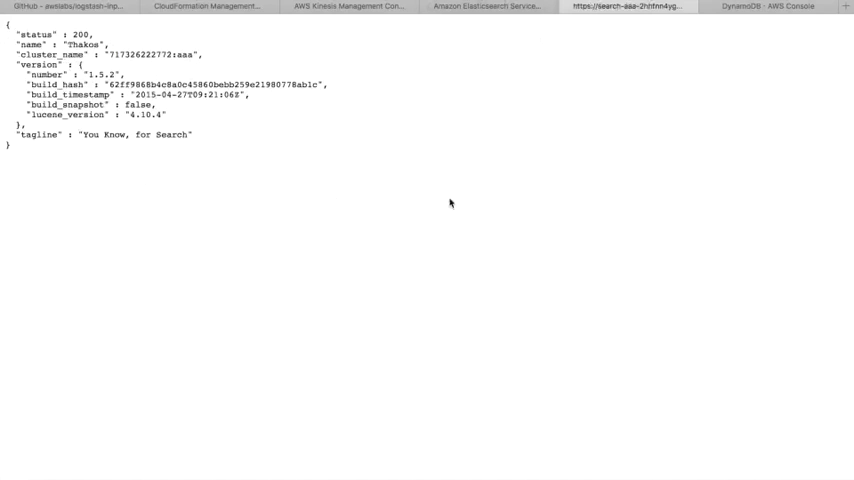
{"action": "mouse_move", "coordinate": [500, 100]}
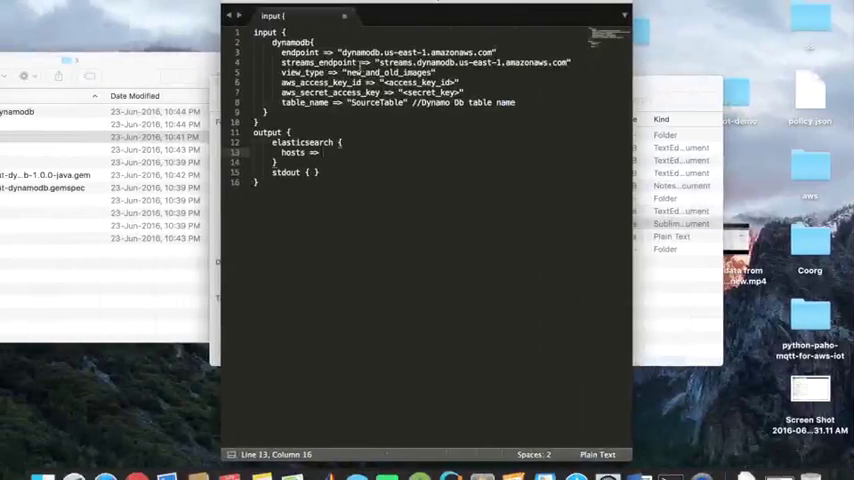
{"action": "mouse_move", "coordinate": [340, 172]}
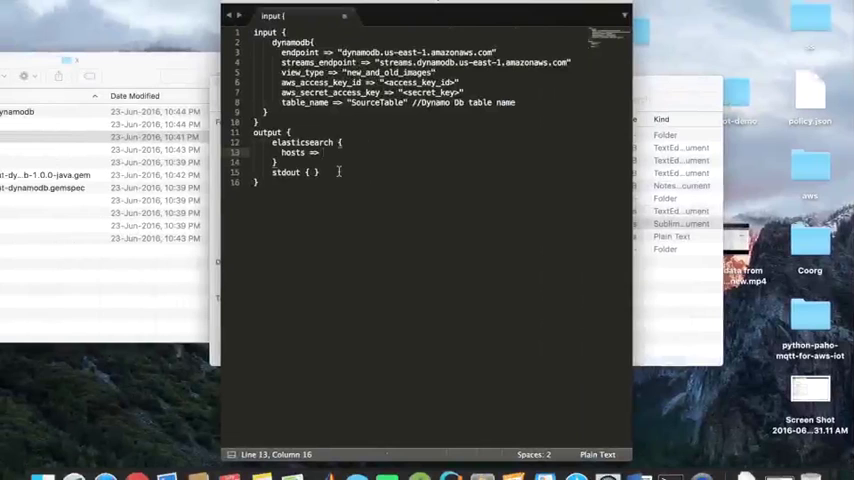
Close the unsaved Sublime config file without saving it.
{"action": "left_click", "coordinate": [630, 8]}
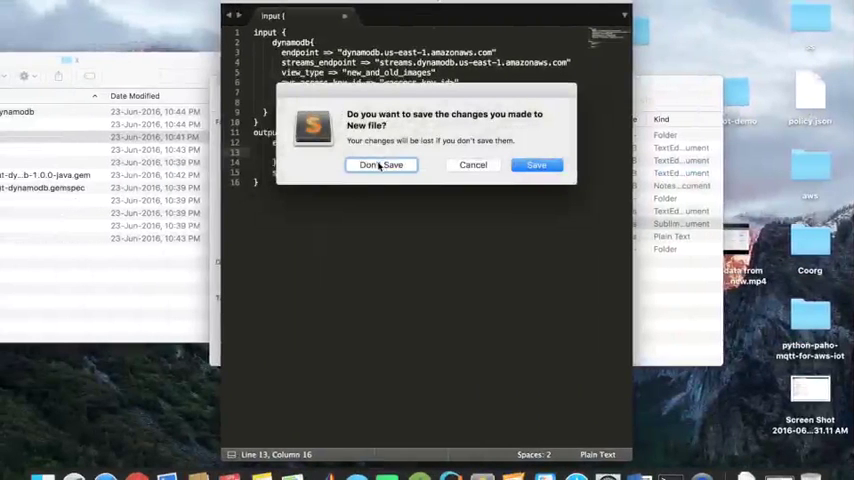
{"action": "left_click", "coordinate": [380, 164]}
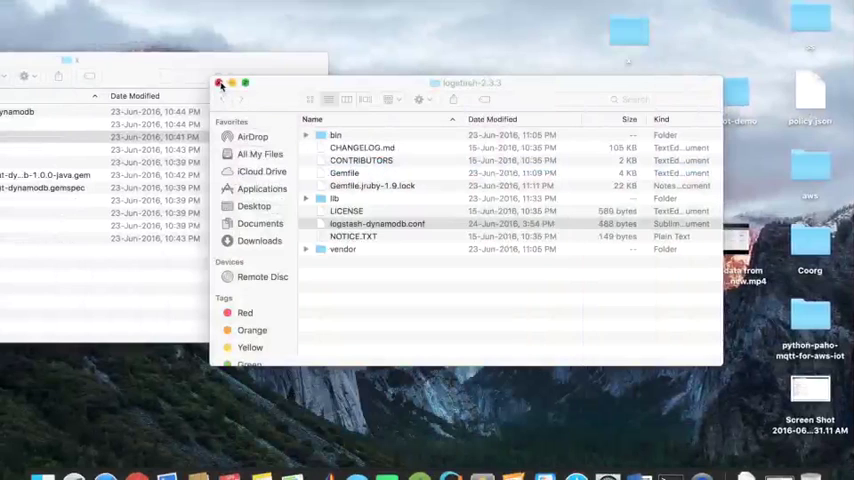
Close the logstash-2.3.3 Finder window and reopen the folder from the desktop.
{"action": "left_click", "coordinate": [222, 84]}
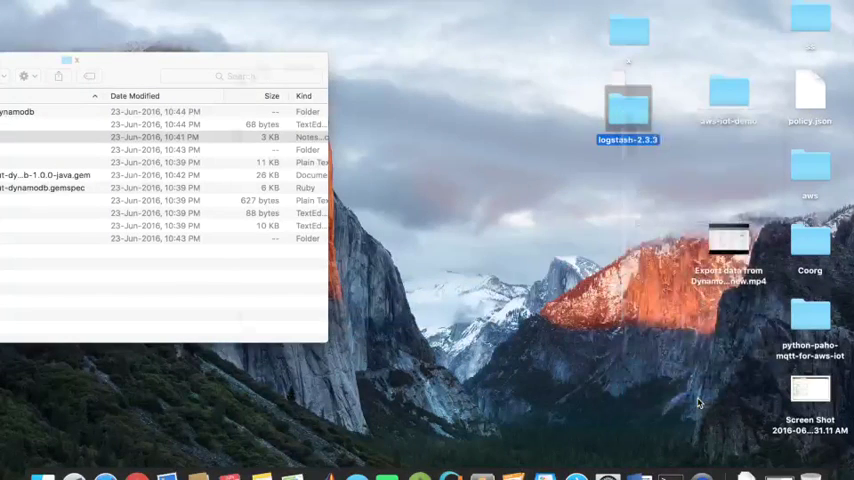
{"action": "double_click", "coordinate": [628, 112]}
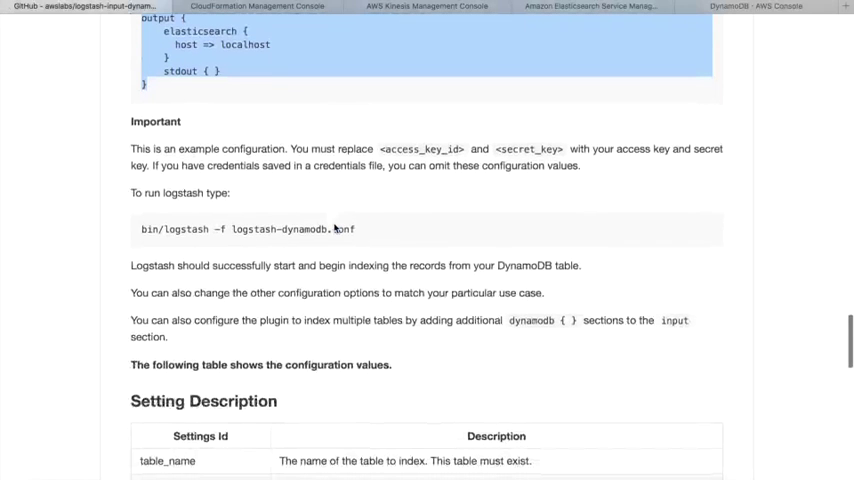
{"action": "mouse_move", "coordinate": [140, 204]}
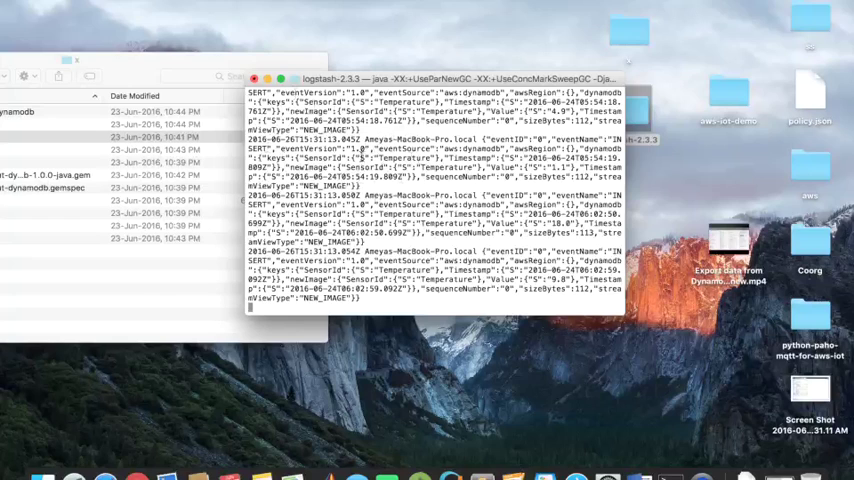
Run bin/logstash -f logstash-dynamodb.conf so the table's Temperature records stream out.
{"action": "double_click", "coordinate": [392, 160]}
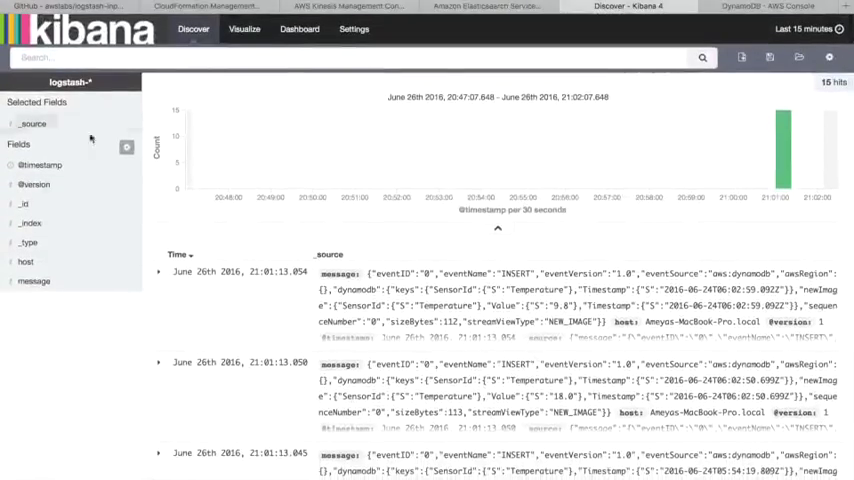
Search the Discover logstash records for Value, then head to Visualize.
{"action": "left_click", "coordinate": [168, 56]}
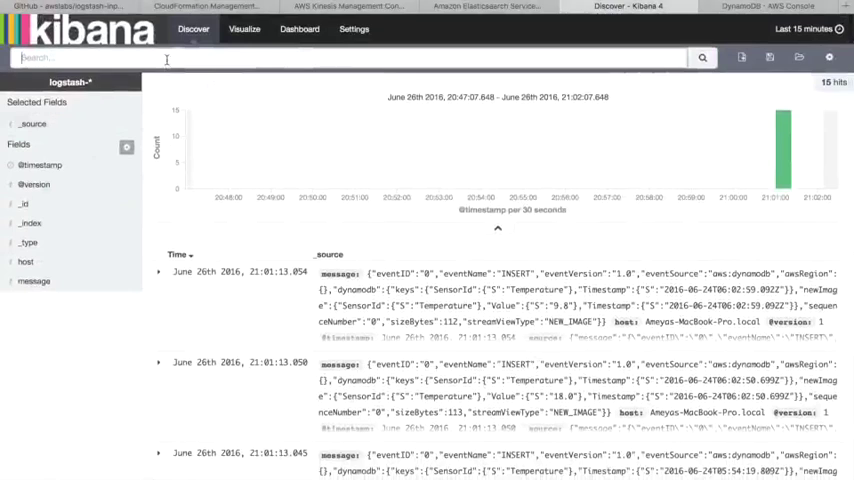
{"action": "type", "text": "Value"}
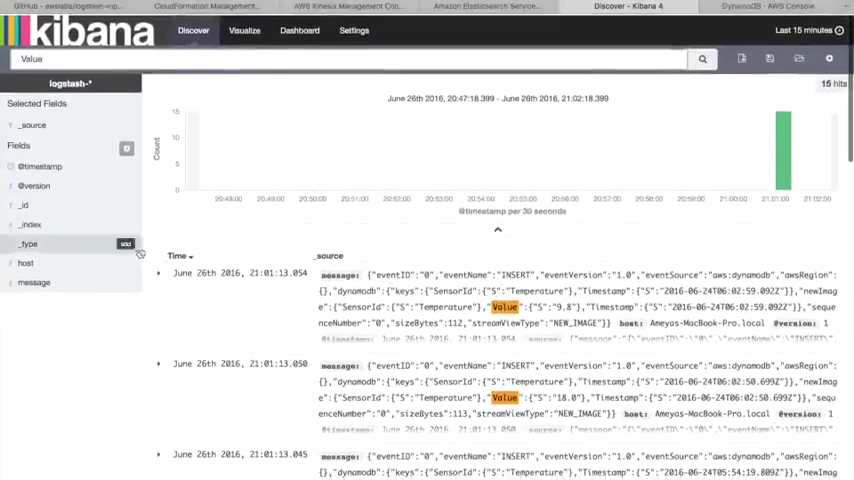
{"action": "left_click", "coordinate": [244, 28]}
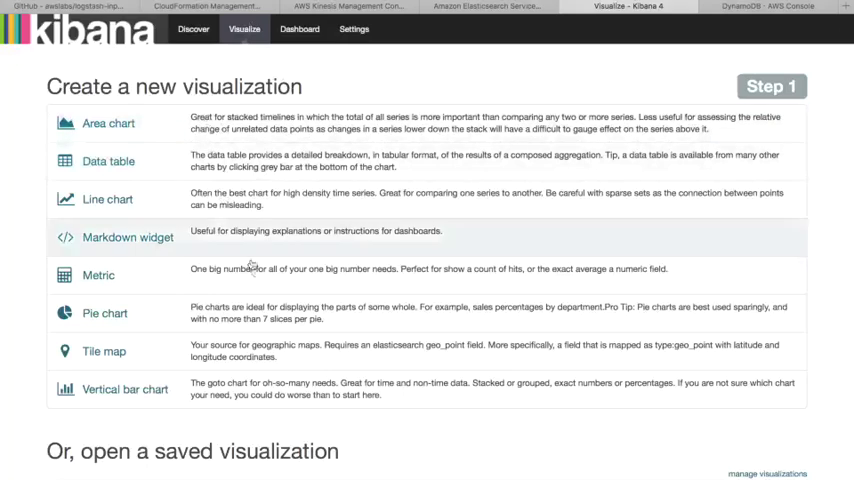
{"action": "left_click", "coordinate": [192, 28]}
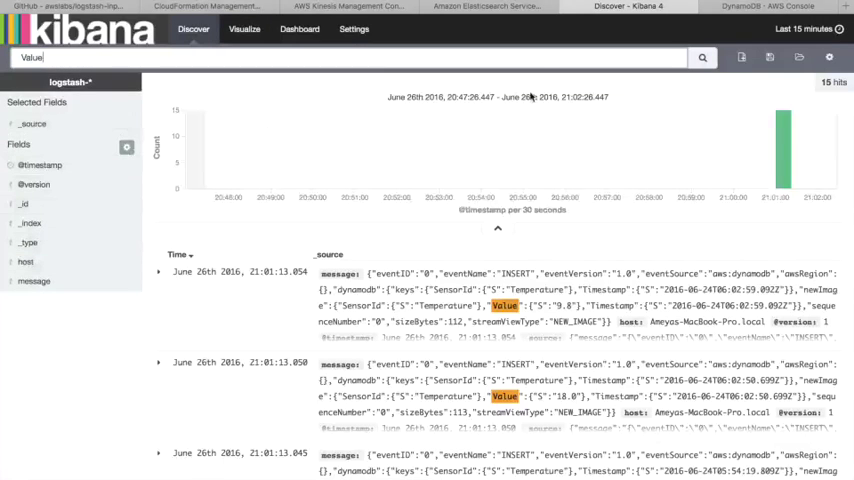
{"action": "mouse_move", "coordinate": [518, 46]}
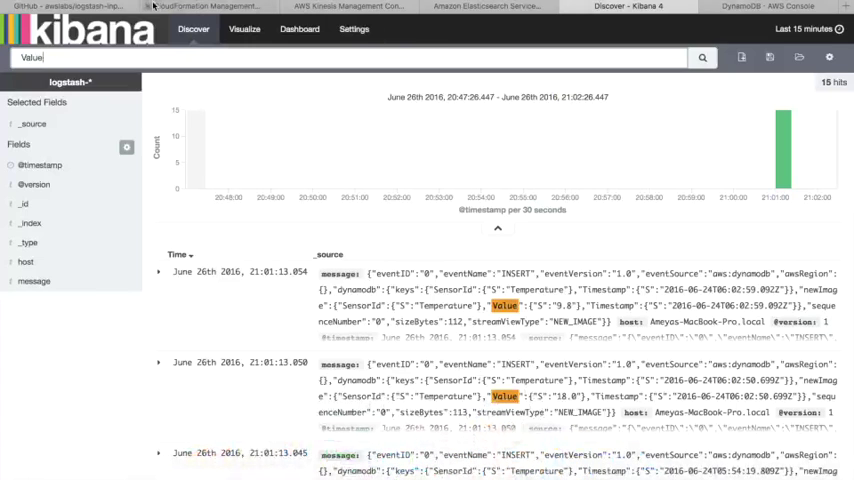
Scroll the GitHub readme back to the example configuration and run command.
{"action": "left_click", "coordinate": [64, 6]}
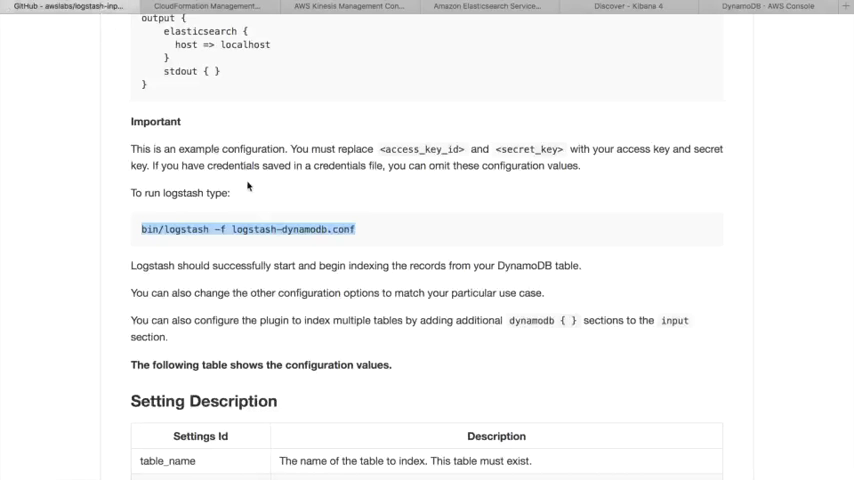
{"action": "scroll", "scroll_direction": "up", "scroll_amount": 3}
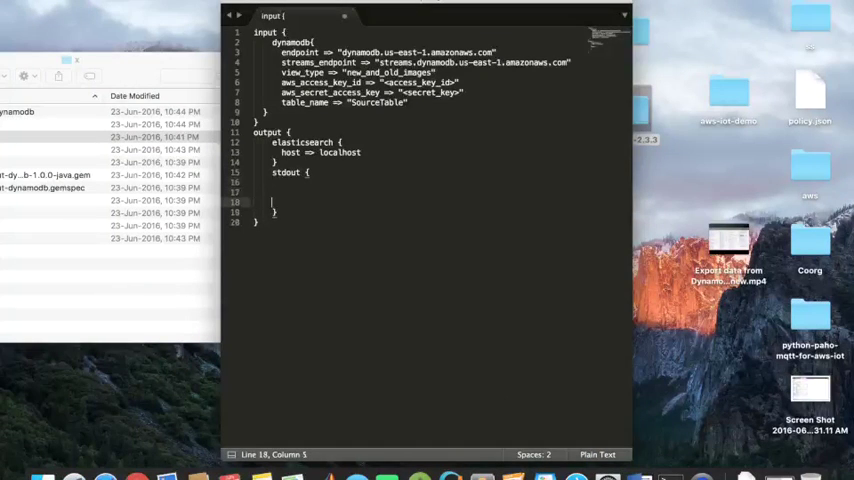
Add a rubydebug codec inside the stdout output block and begin saving the config.
{"action": "type", "text": "codec:"}
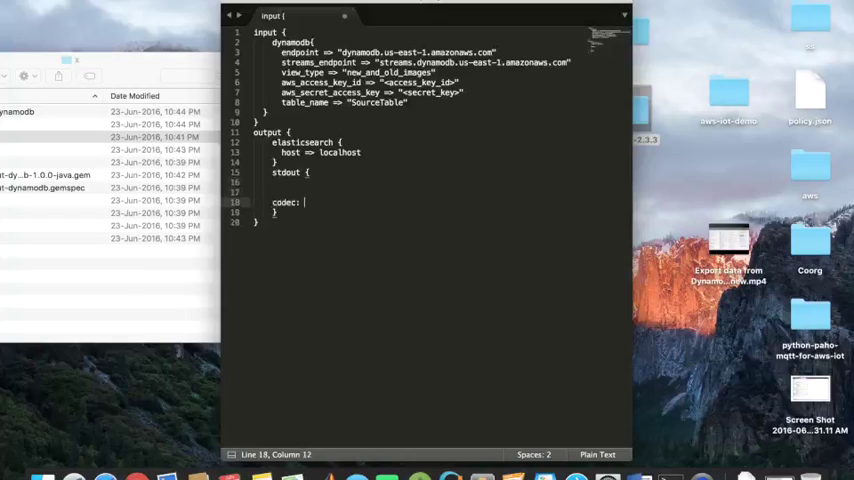
{"action": "type", "text": "rubydebug"}
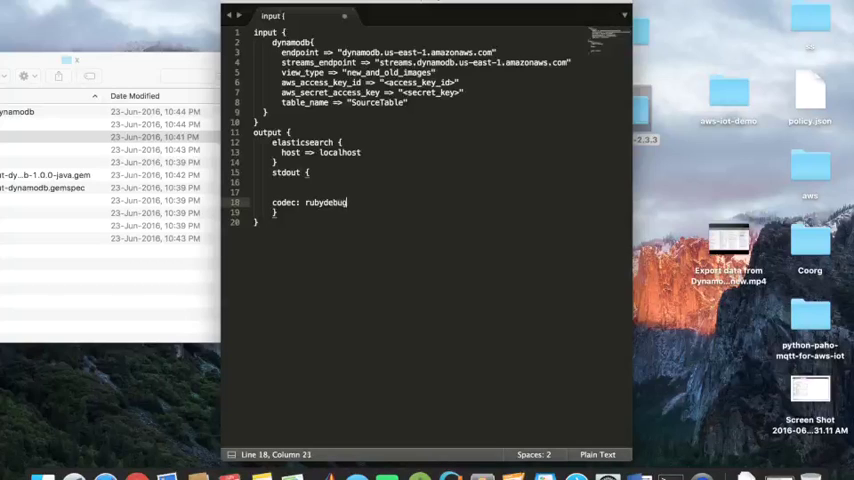
{"action": "key", "text": "cmd+s"}
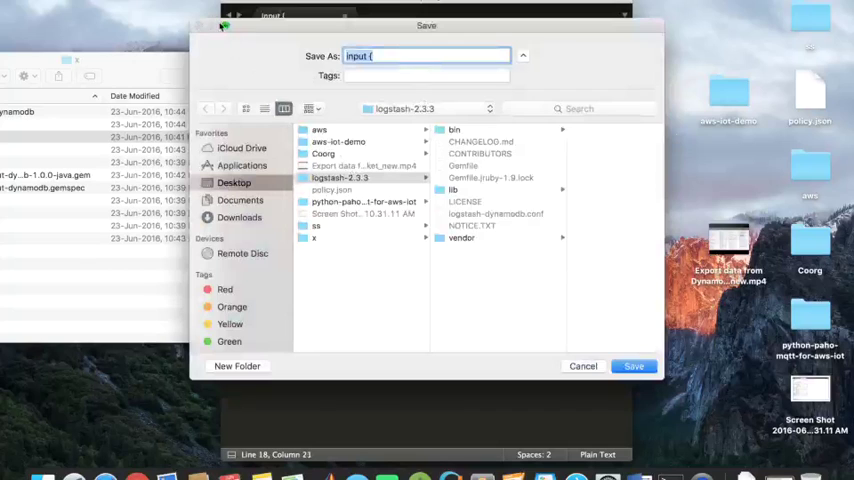
Save the edited Logstash config into the logstash-2.3.3 folder.
{"action": "left_click", "coordinate": [584, 366]}
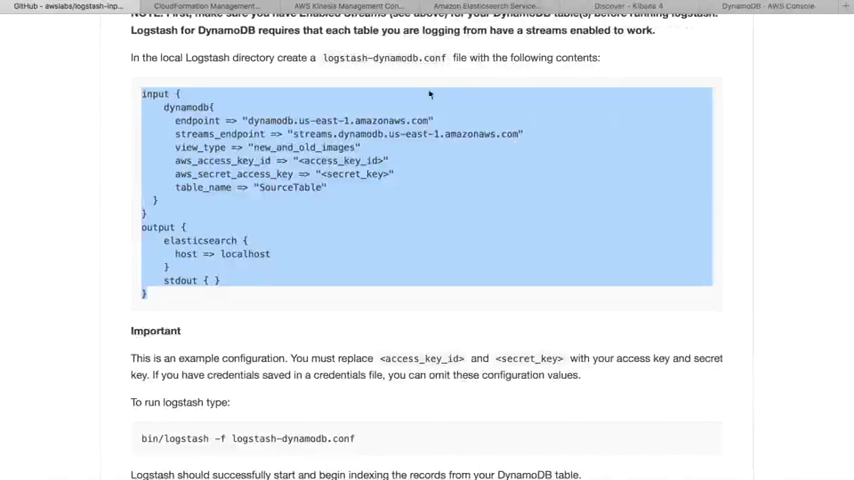
Switch to the AWS Management Console tab in Safari.
{"action": "left_click", "coordinate": [230, 28]}
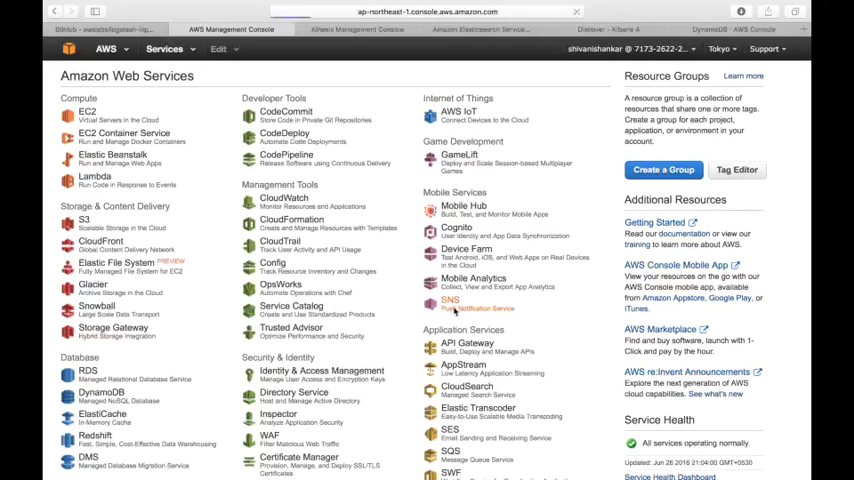
Go to the SNS service from the AWS services list.
{"action": "left_click", "coordinate": [450, 300]}
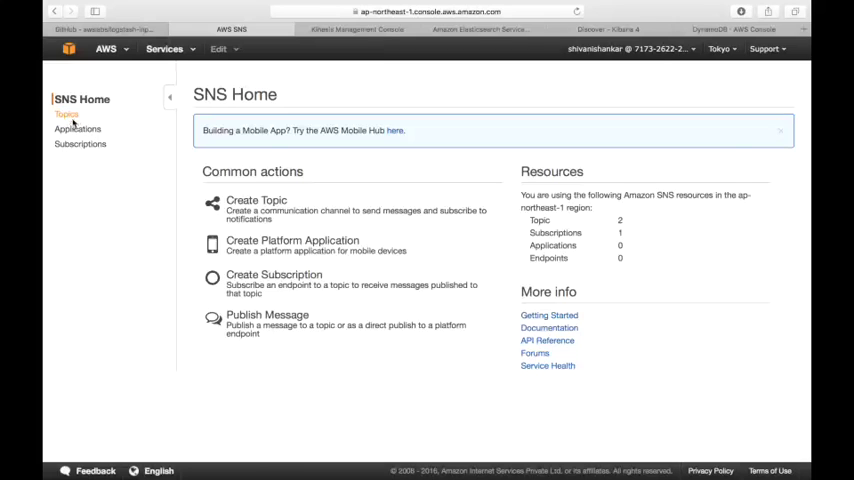
Review the Abc and dynamodb topics in Tokyo, then the Subscriptions list.
{"action": "left_click", "coordinate": [68, 114]}
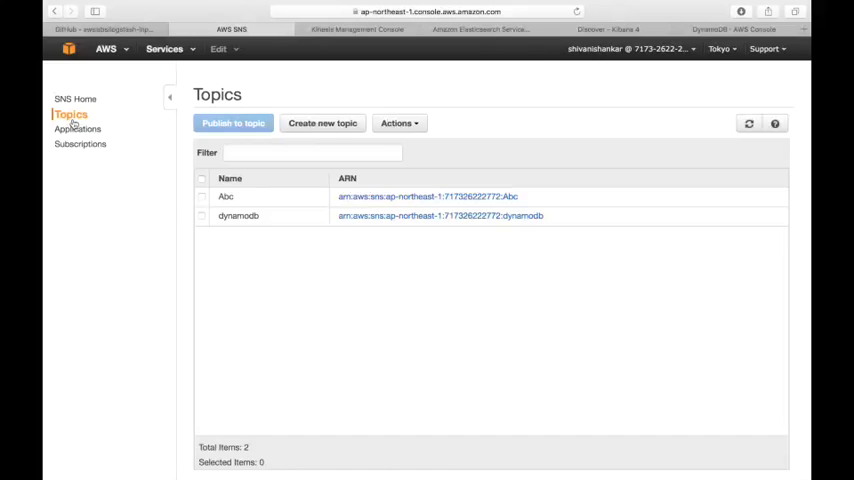
{"action": "left_click", "coordinate": [720, 48]}
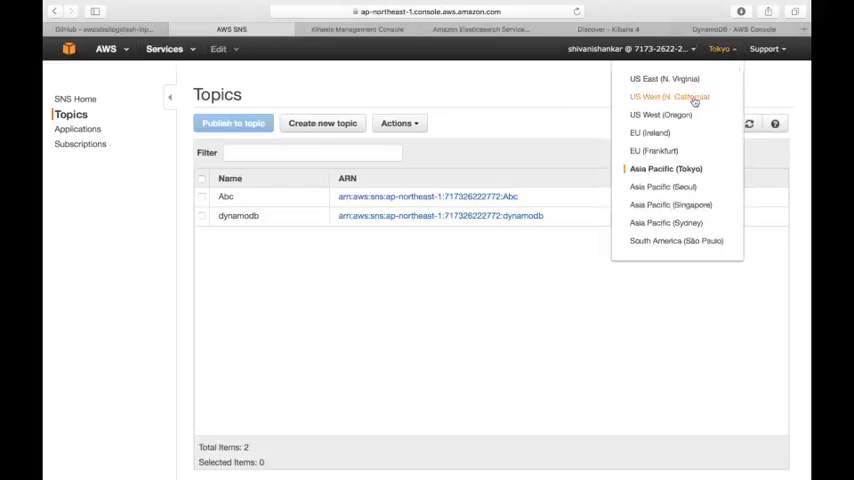
{"action": "mouse_move", "coordinate": [596, 76]}
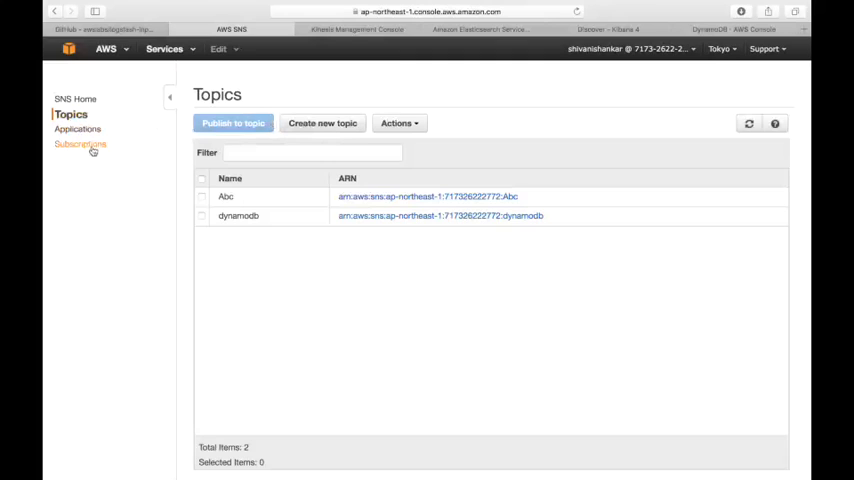
{"action": "left_click", "coordinate": [80, 144]}
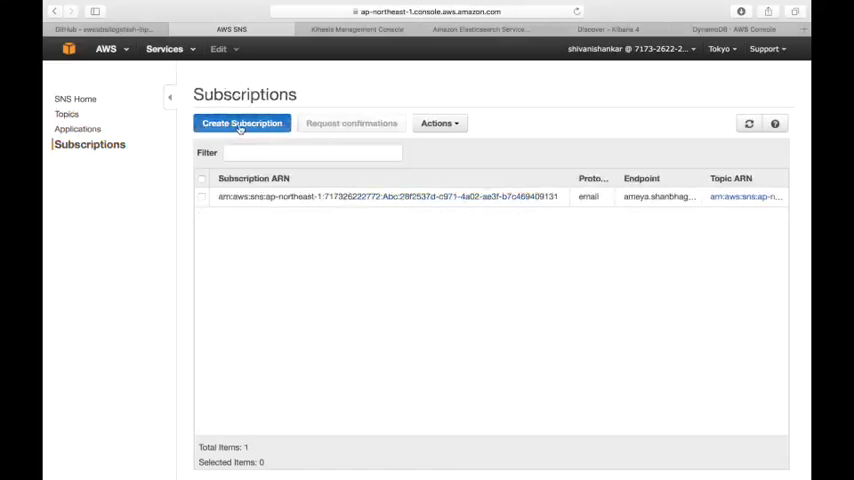
{"action": "left_click", "coordinate": [240, 122]}
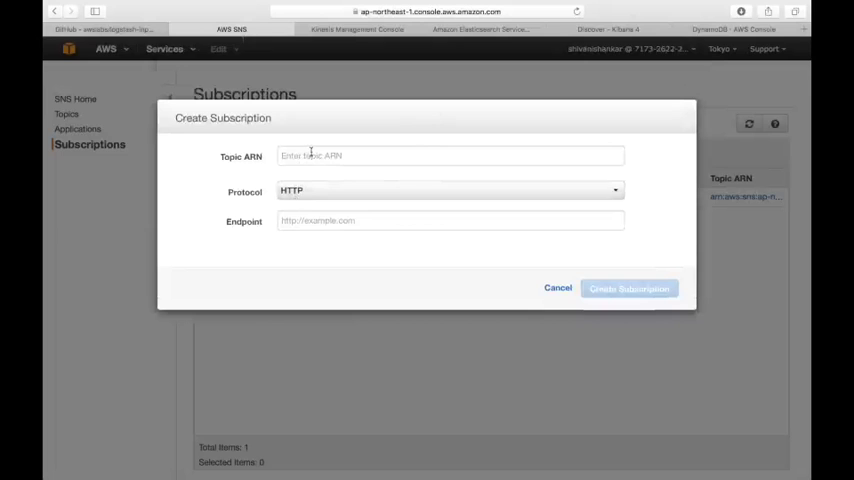
{"action": "left_click", "coordinate": [450, 156]}
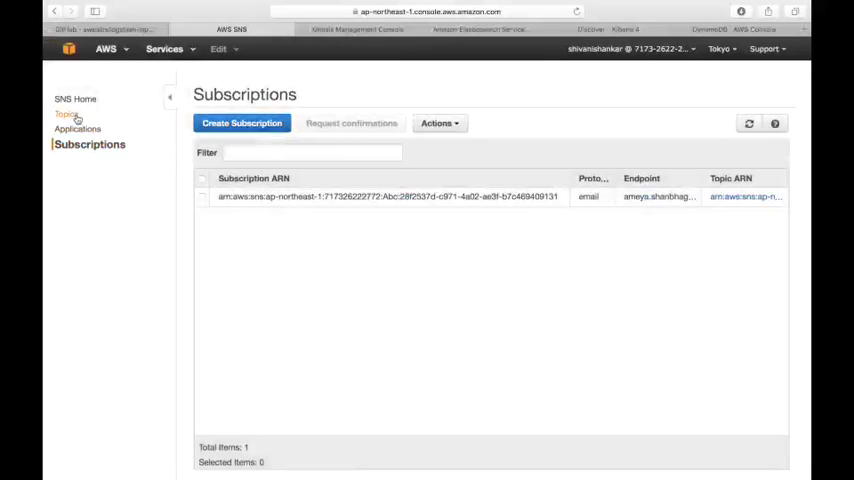
{"action": "left_click", "coordinate": [70, 114]}
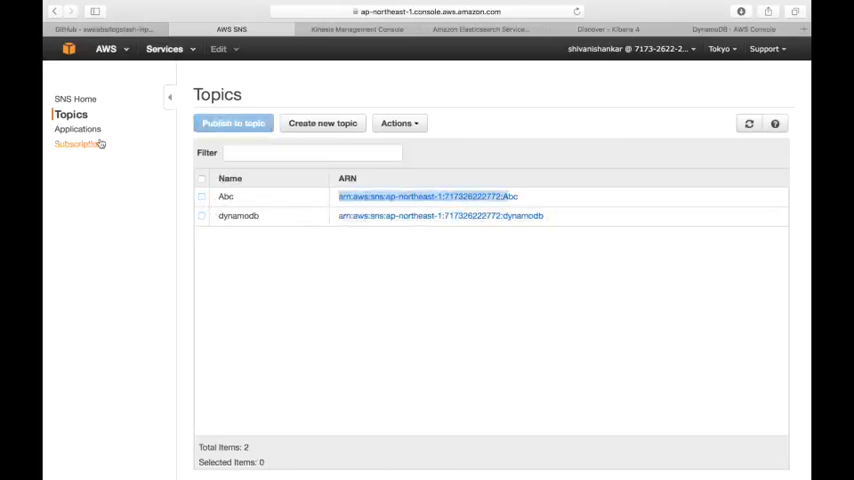
{"action": "left_click", "coordinate": [80, 144]}
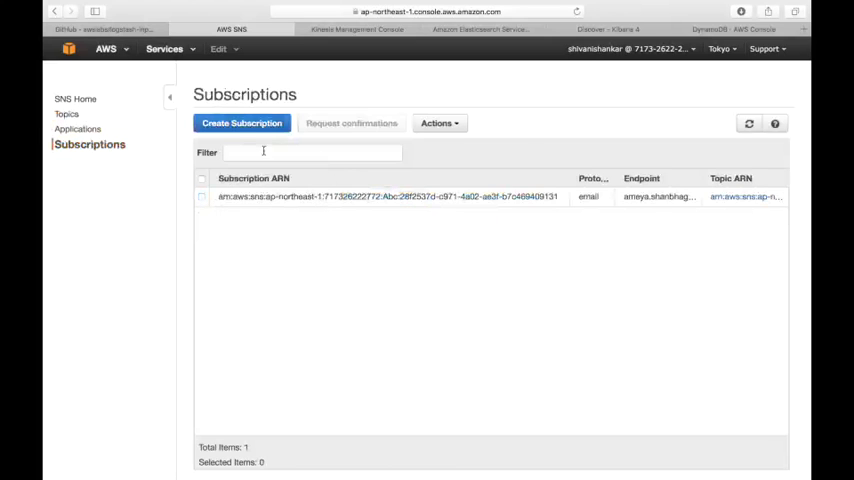
{"action": "left_click", "coordinate": [240, 122]}
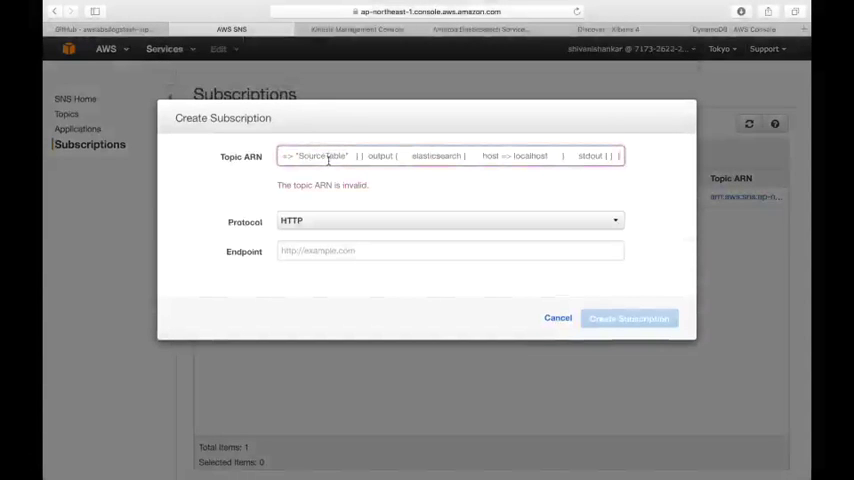
{"action": "triple_click", "coordinate": [448, 156]}
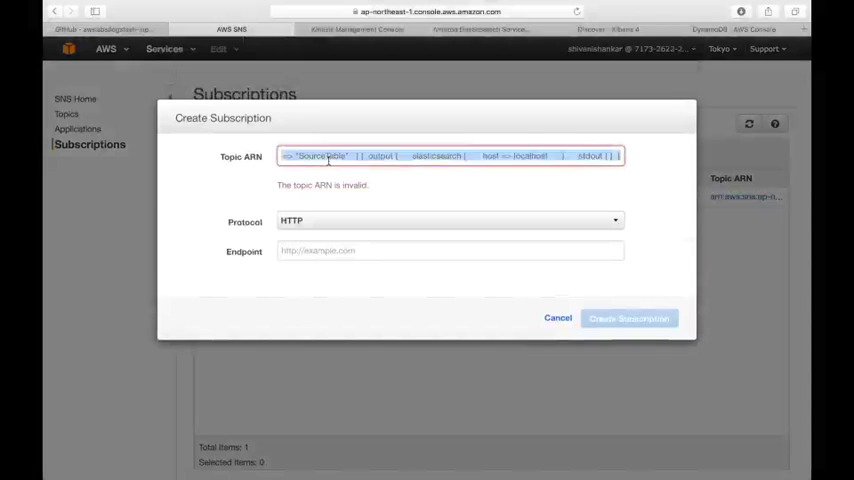
{"action": "left_click", "coordinate": [450, 220]}
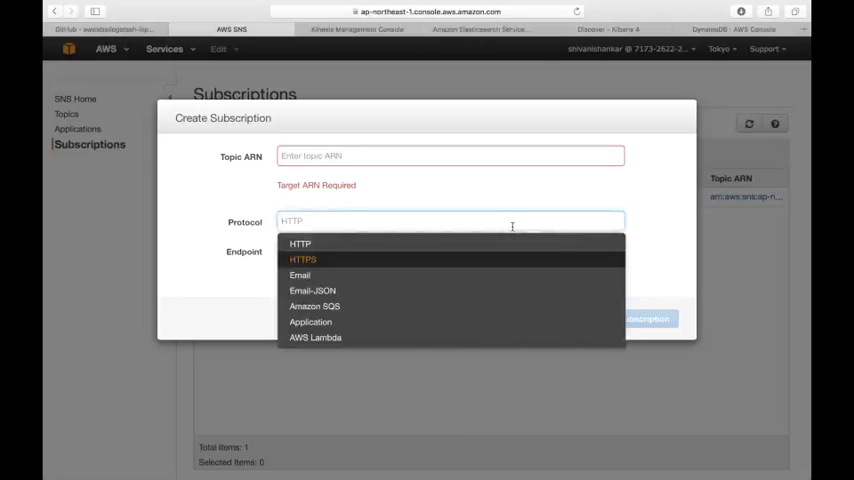
{"action": "mouse_move", "coordinate": [480, 320]}
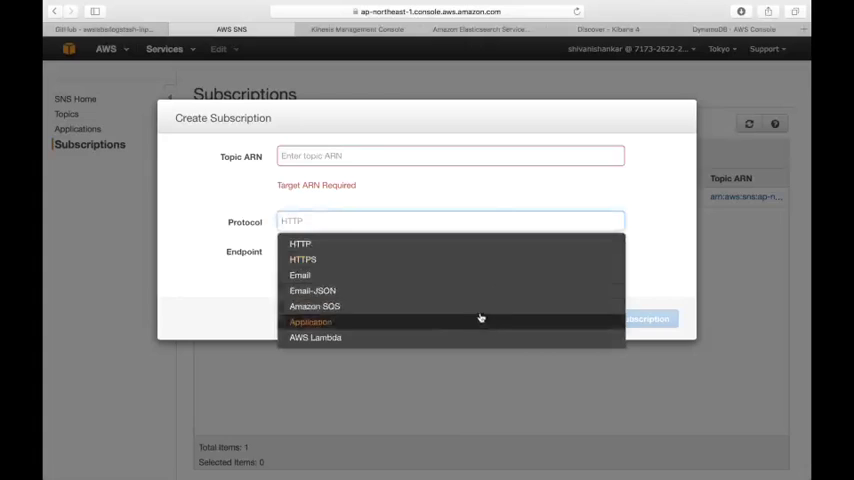
{"action": "mouse_move", "coordinate": [392, 276]}
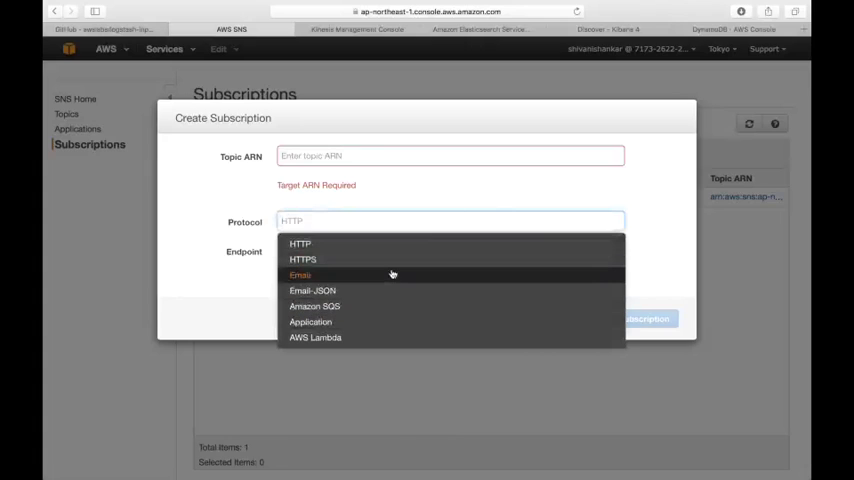
{"action": "left_click", "coordinate": [300, 276]}
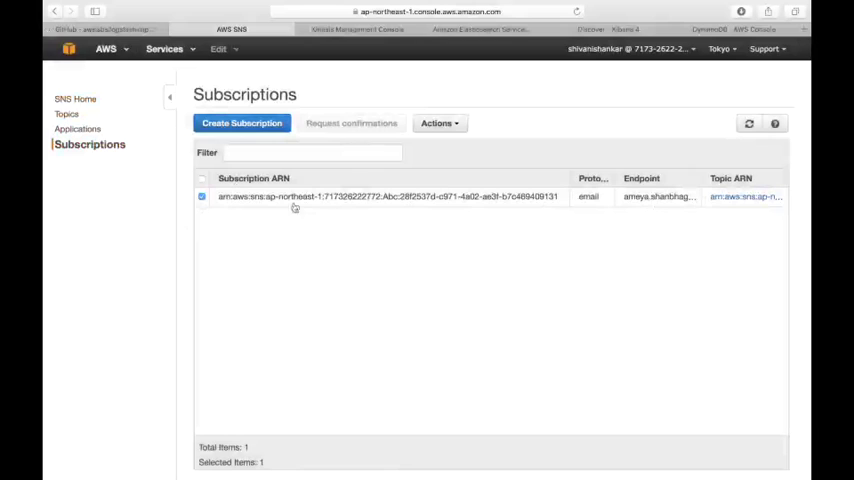
Select the Abc topic in the Topics list and start publishing a message to it.
{"action": "left_click", "coordinate": [70, 114]}
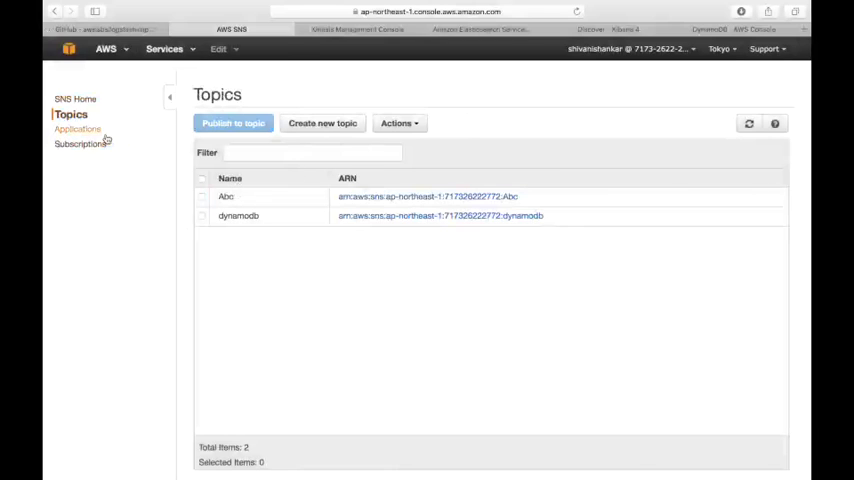
{"action": "left_click", "coordinate": [88, 144]}
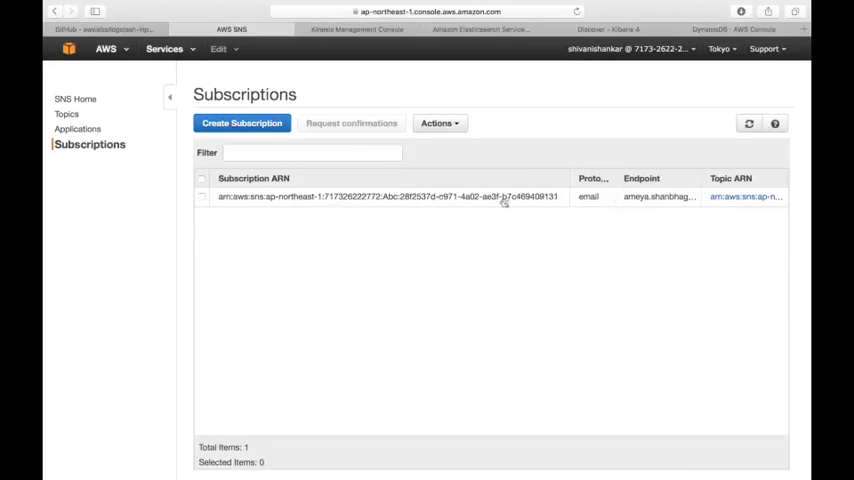
{"action": "left_click", "coordinate": [66, 114]}
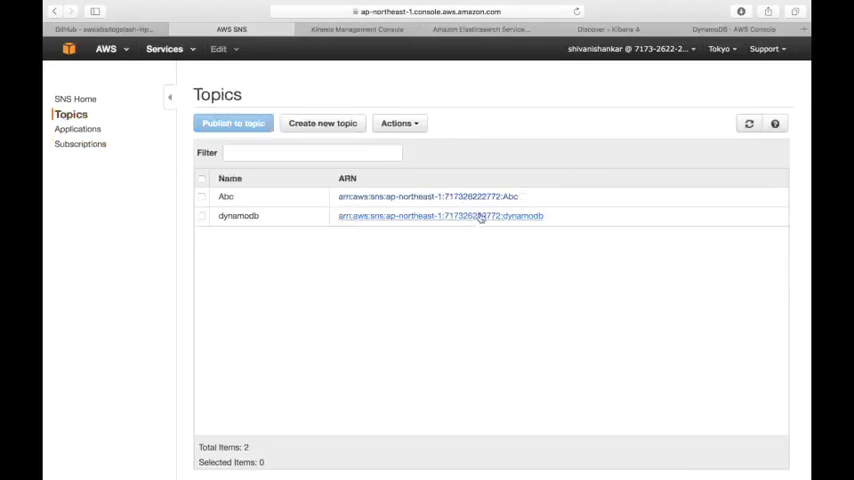
{"action": "mouse_move", "coordinate": [482, 238]}
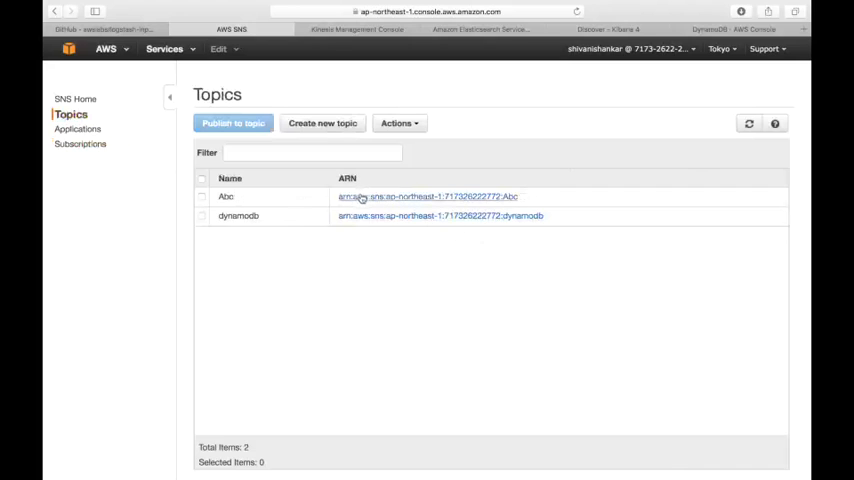
{"action": "left_click", "coordinate": [200, 196]}
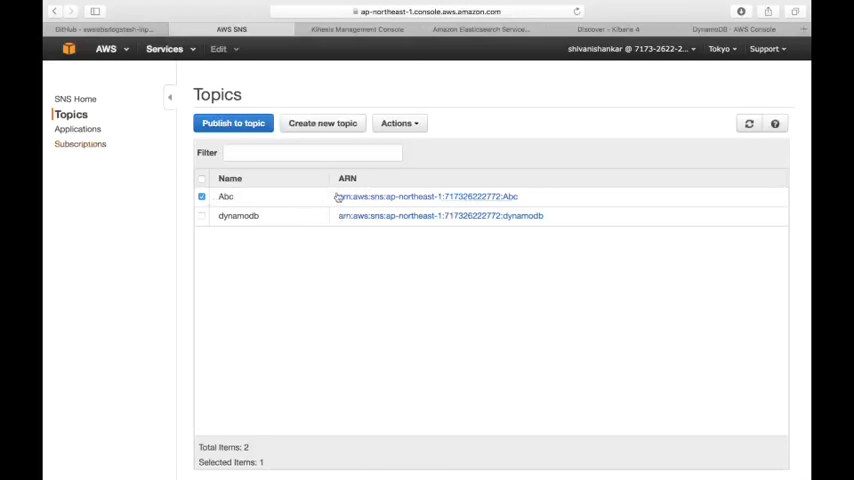
{"action": "left_click", "coordinate": [234, 122]}
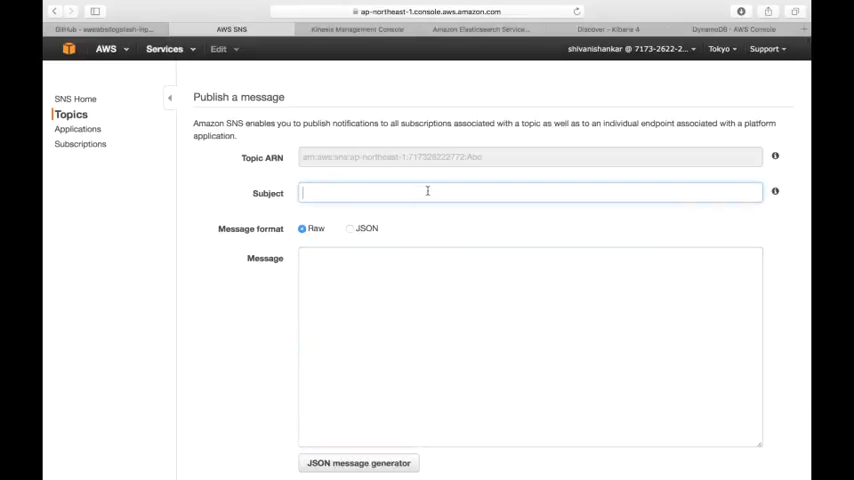
Publish a message with subject ASA, body SADASDD and TTL 12 to Abc.
{"action": "type", "text": "ASA"}
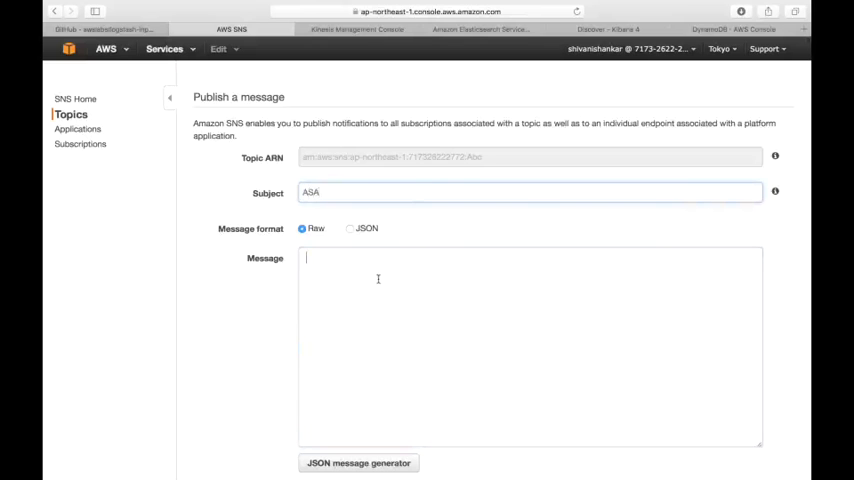
{"action": "type", "text": "SADASDD"}
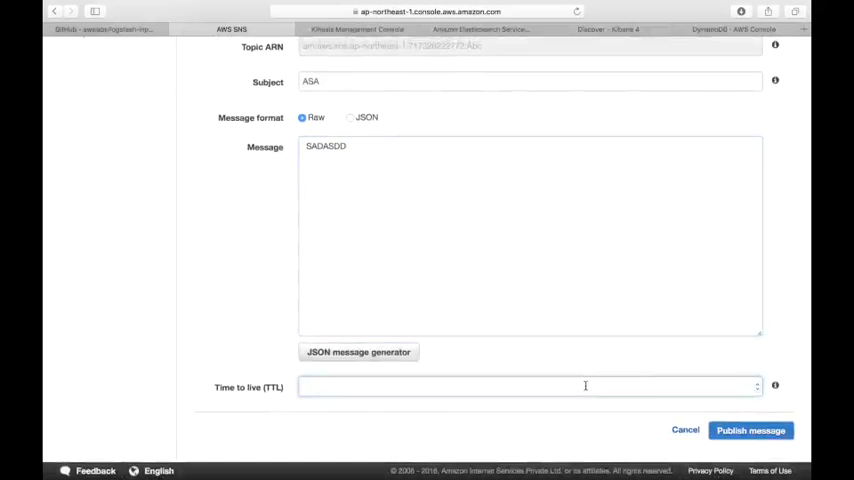
{"action": "type", "text": "12"}
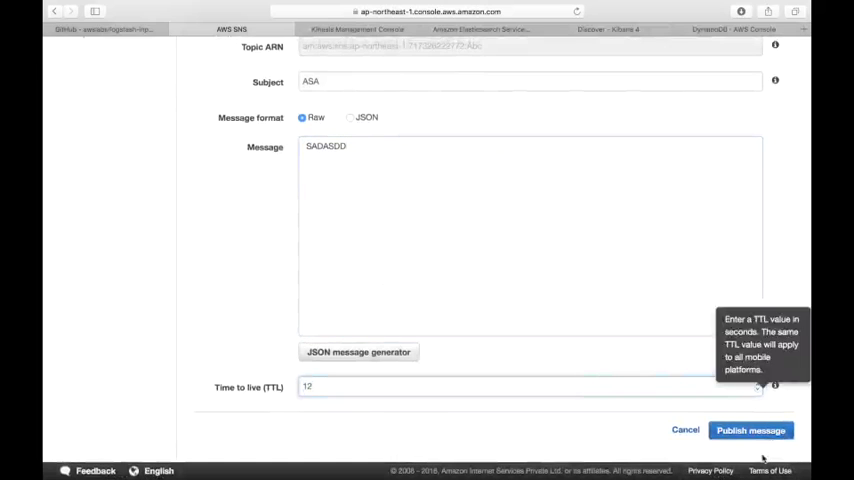
{"action": "left_click", "coordinate": [750, 430]}
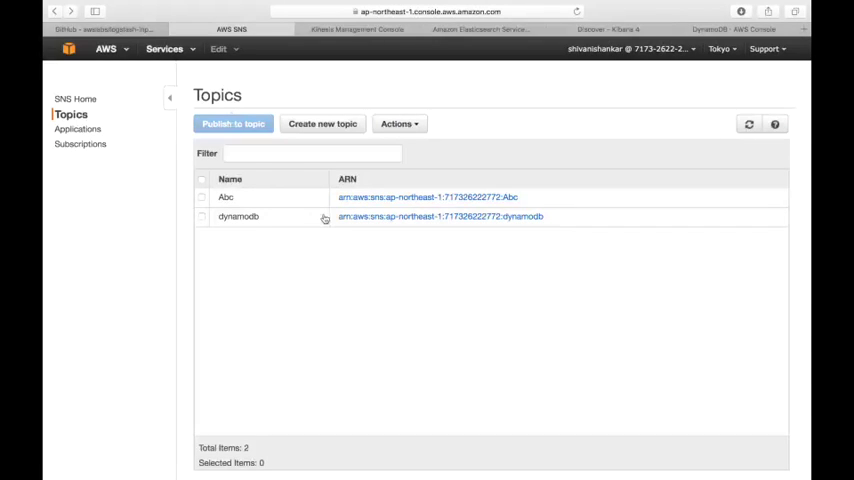
{"action": "mouse_move", "coordinate": [440, 84]}
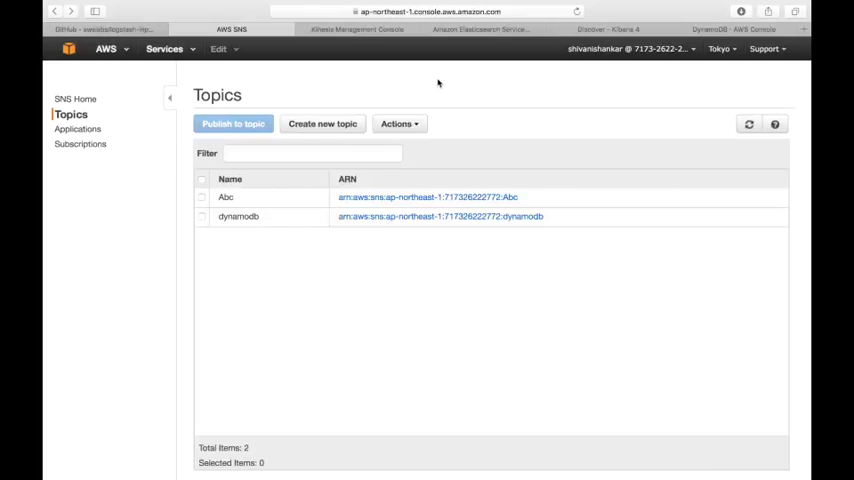
{"action": "mouse_move", "coordinate": [438, 136]}
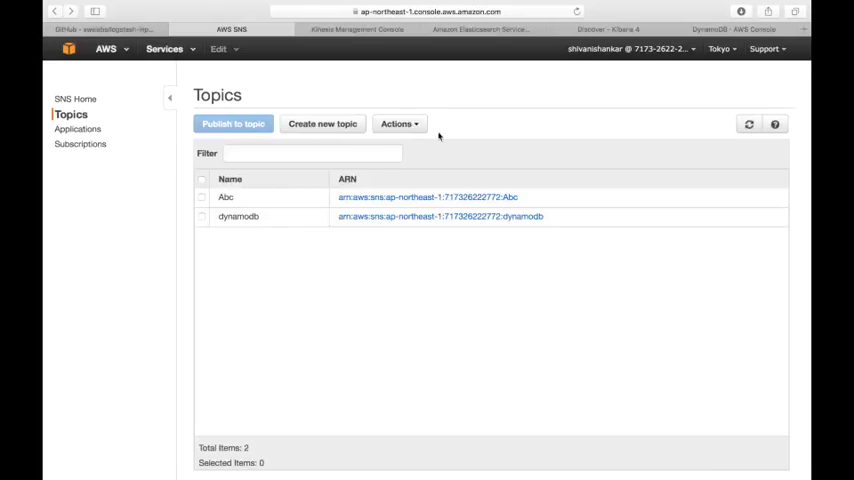